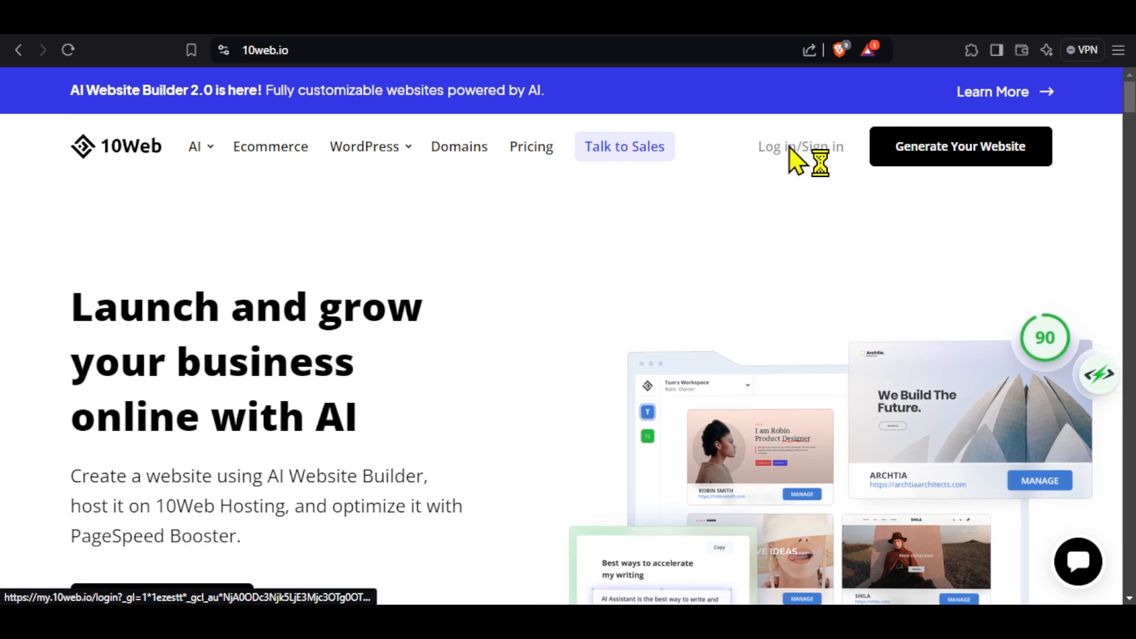
Create a new 10Web account using Google sign-up from the login page
{"action": "left_click", "coordinate": [800, 146]}
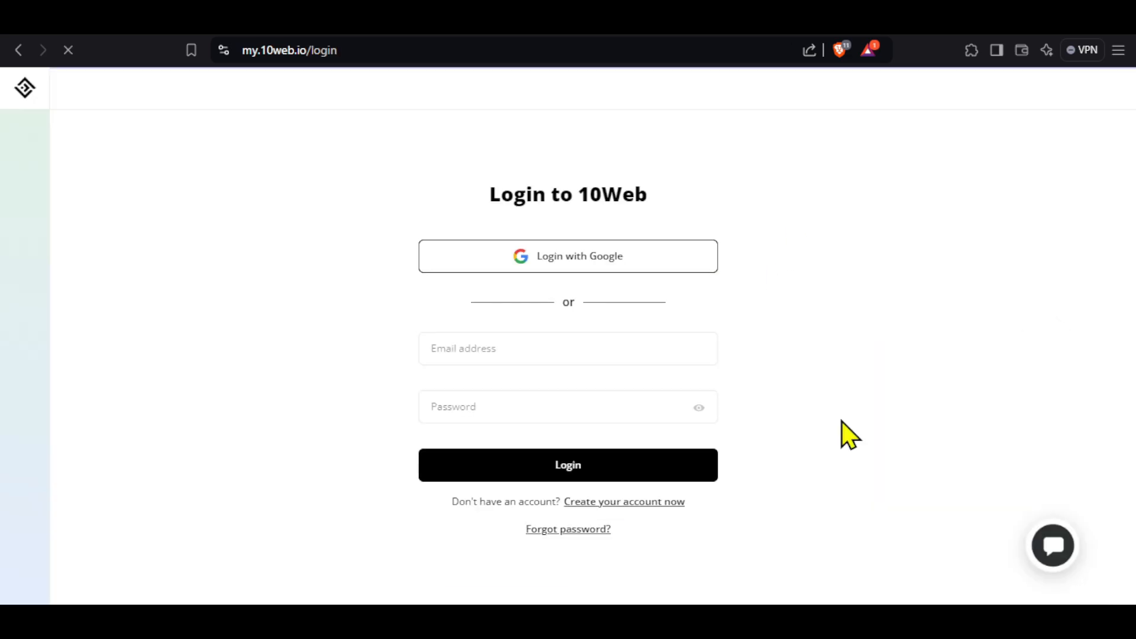
{"action": "left_click", "coordinate": [624, 500]}
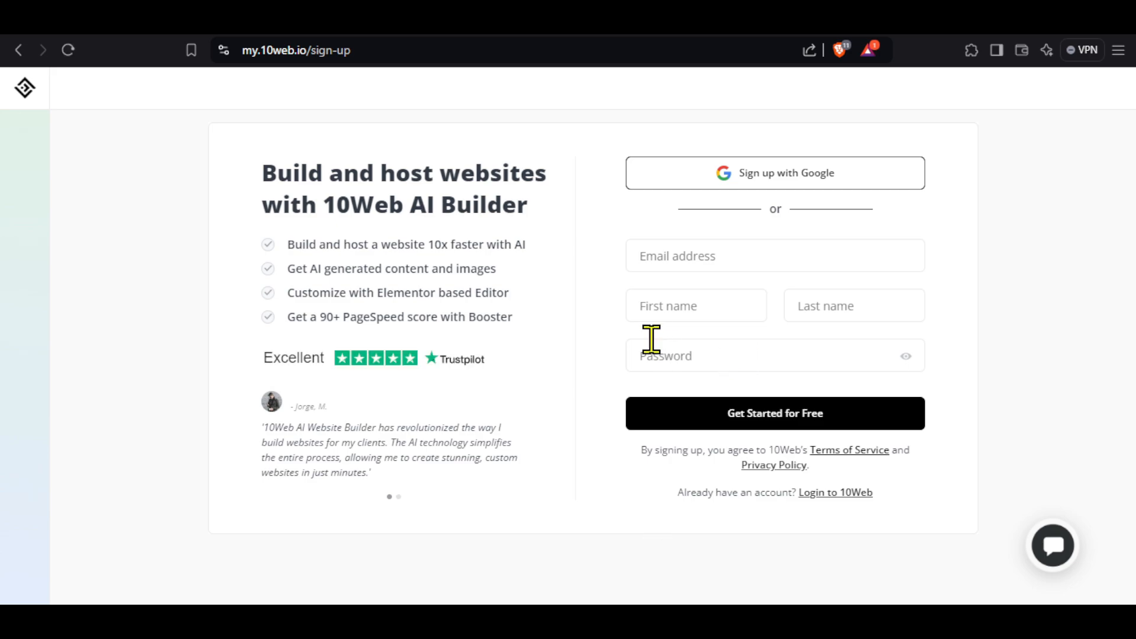
{"action": "left_click", "coordinate": [774, 173]}
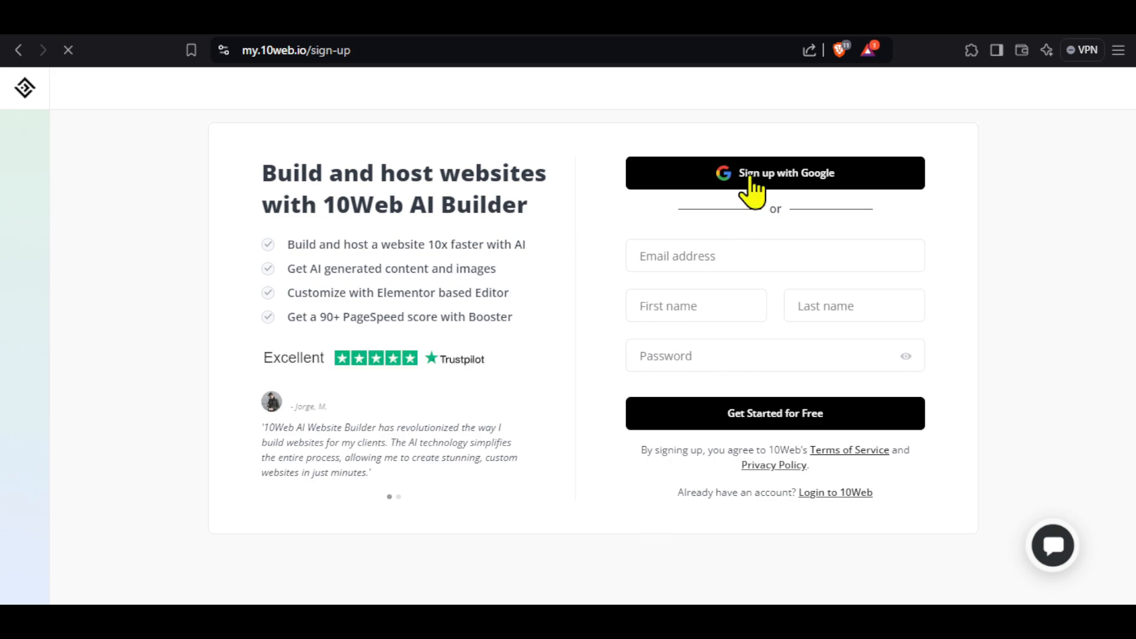
{"action": "left_click", "coordinate": [774, 173]}
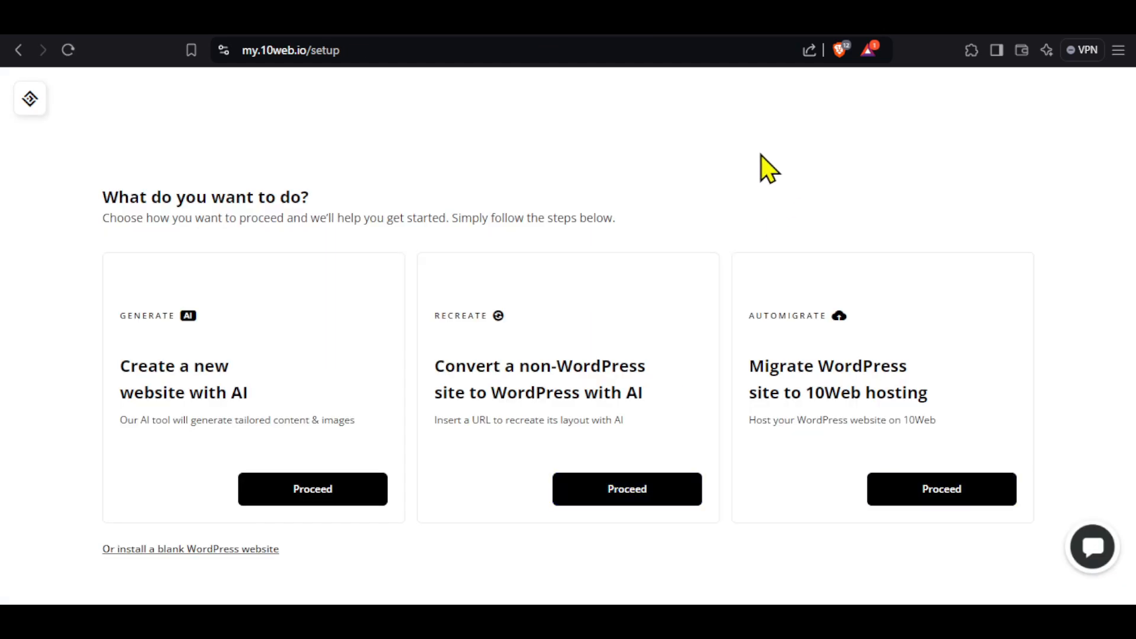
{"action": "mouse_move", "coordinate": [120, 380]}
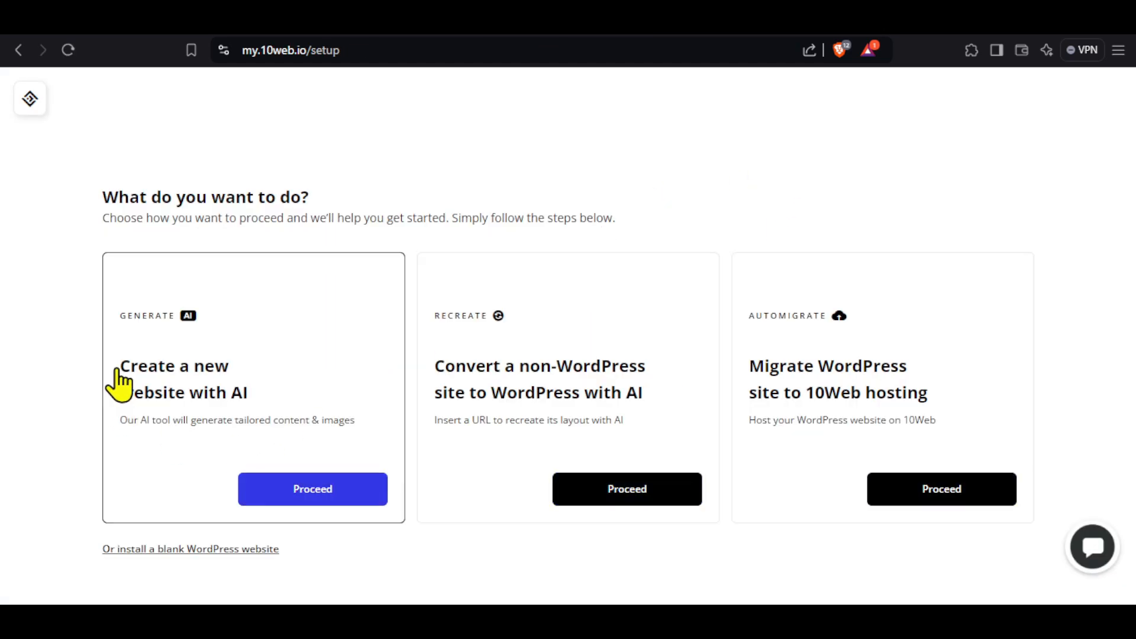
{"action": "mouse_move", "coordinate": [566, 430]}
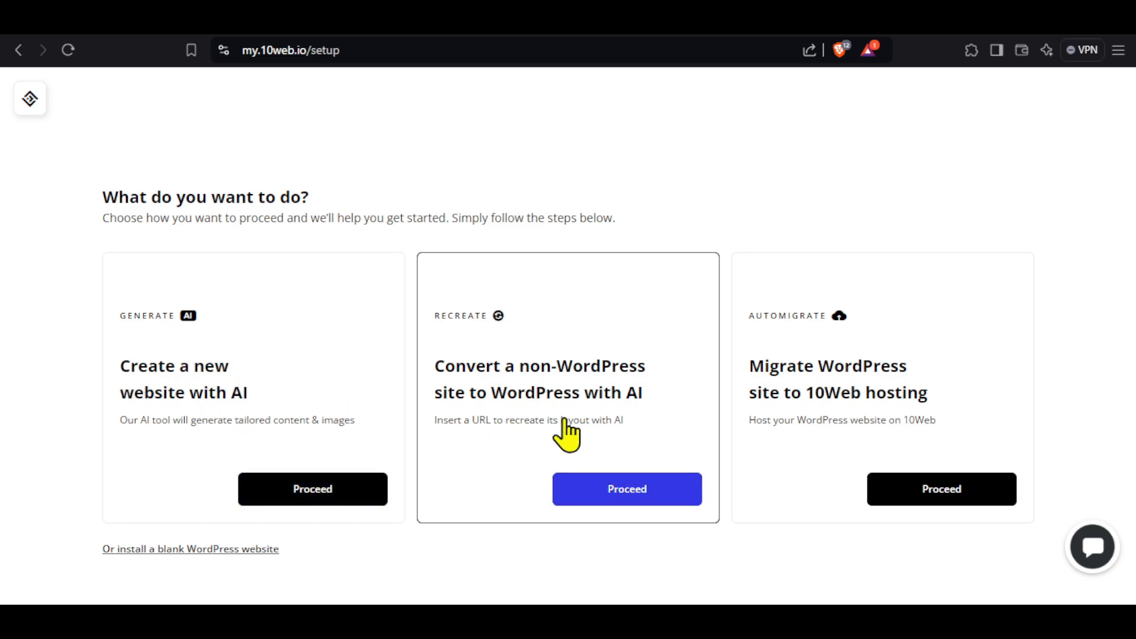
{"action": "mouse_move", "coordinate": [625, 348]}
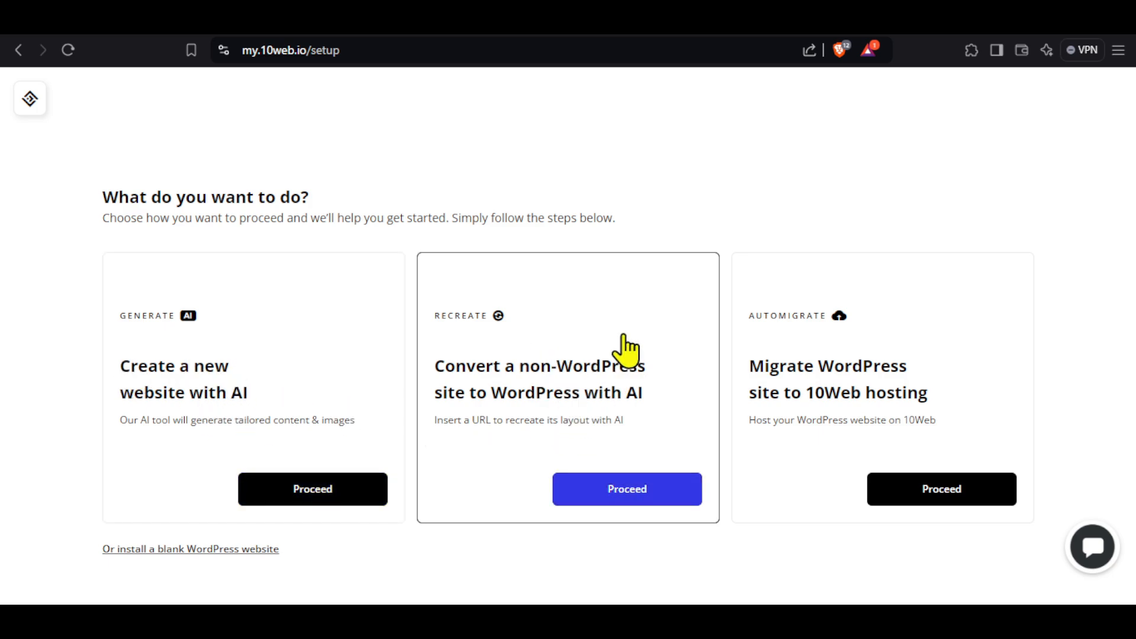
{"action": "mouse_move", "coordinate": [920, 355]}
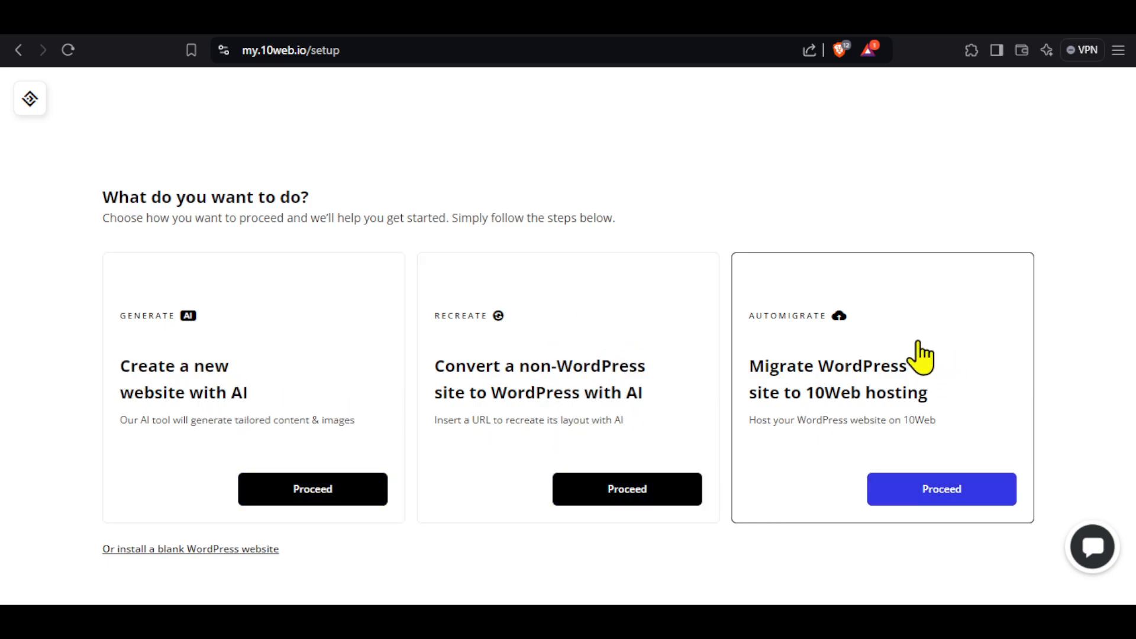
{"action": "mouse_move", "coordinate": [888, 392]}
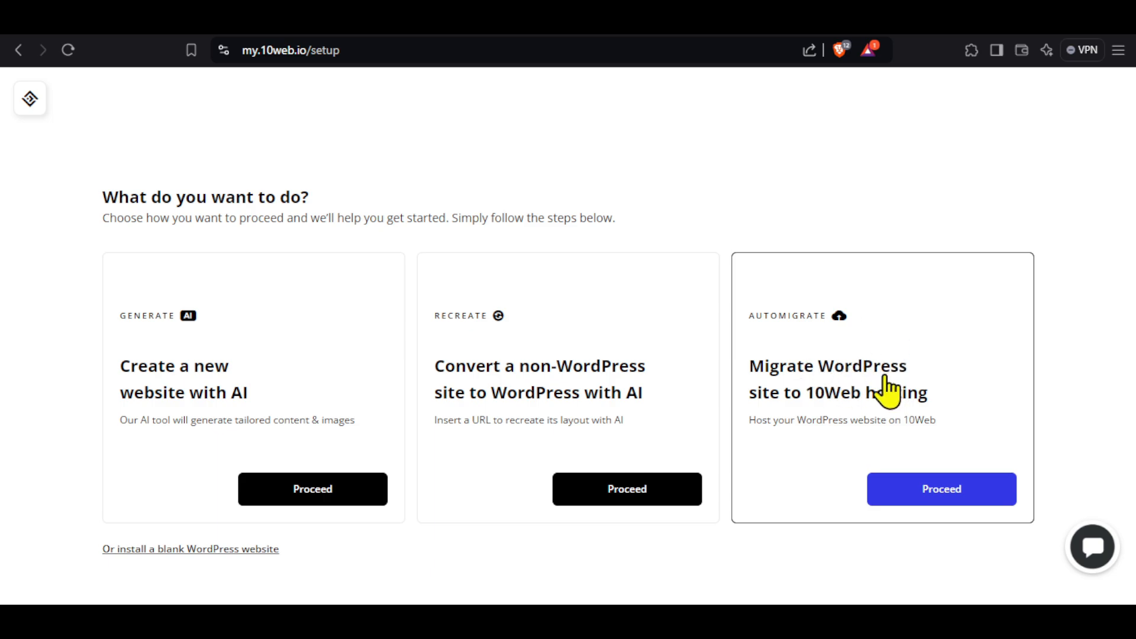
{"action": "mouse_move", "coordinate": [184, 376]}
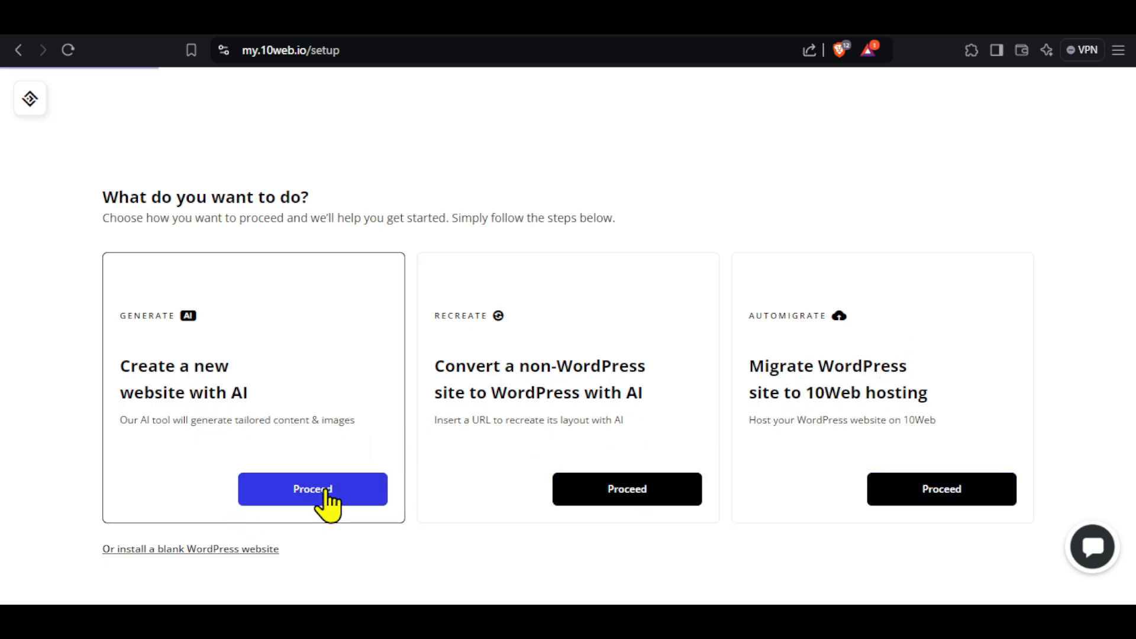
Proceed with the 'Create a new website with AI' option
{"action": "left_click", "coordinate": [312, 489]}
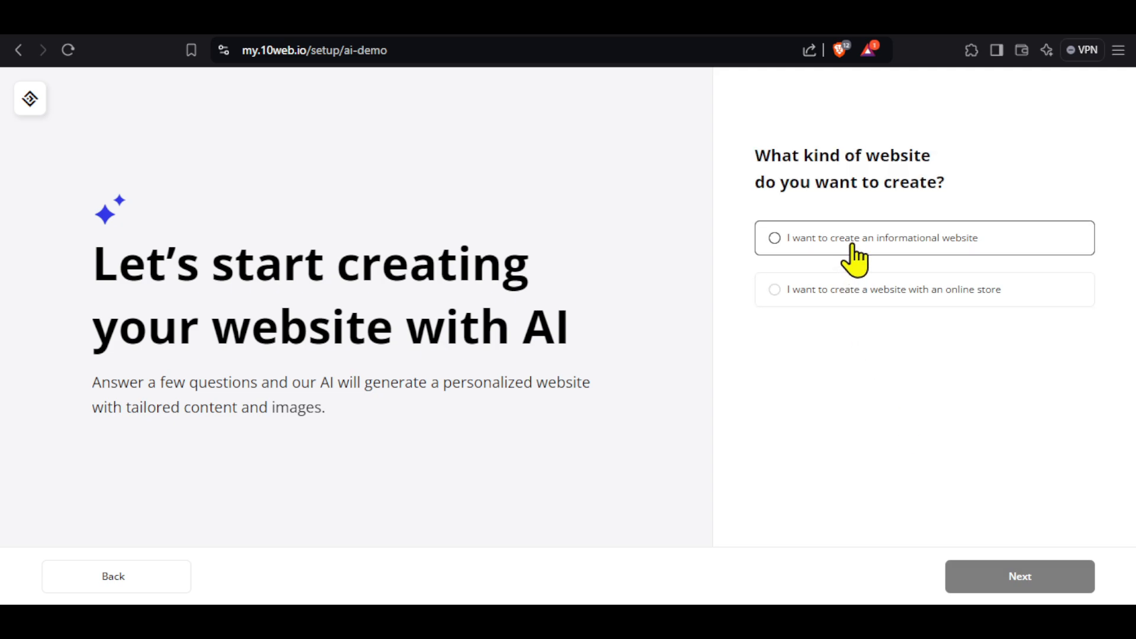
{"action": "mouse_move", "coordinate": [836, 249]}
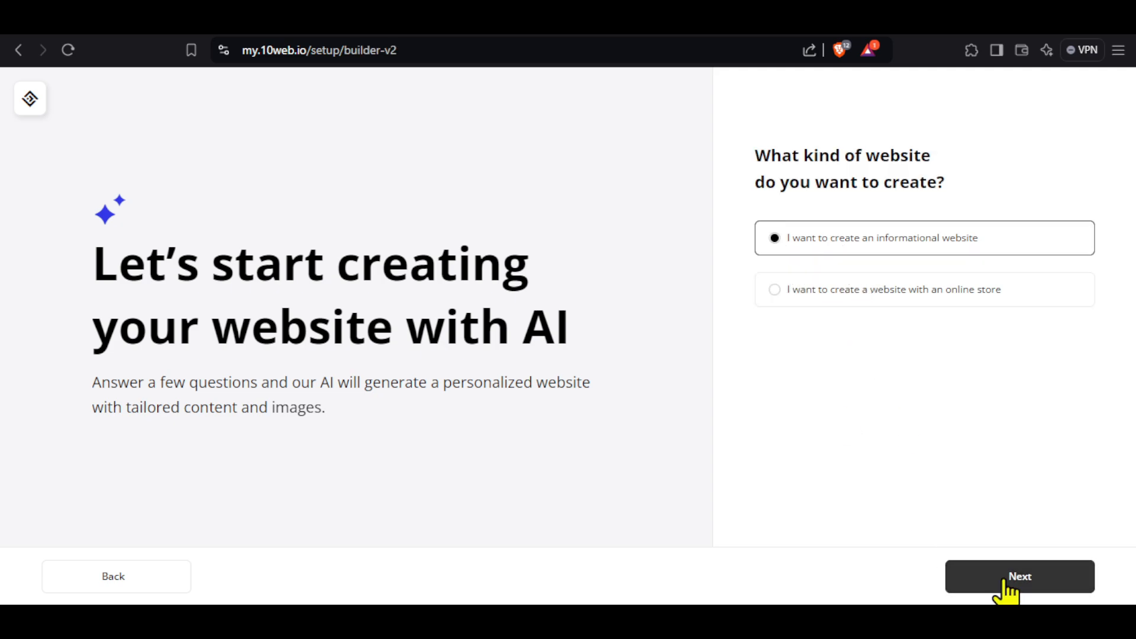
Continue with an informational website as the website kind
{"action": "left_click", "coordinate": [1019, 576]}
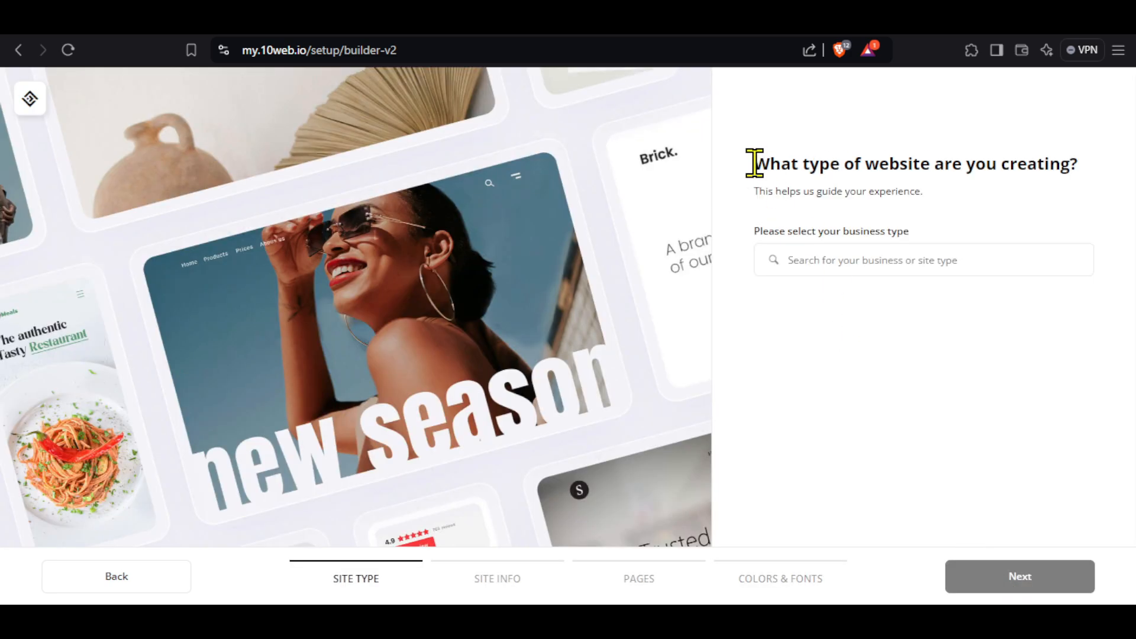
Set the business type to Digital Services by searching 'digita' and continue
{"action": "left_click", "coordinate": [922, 260]}
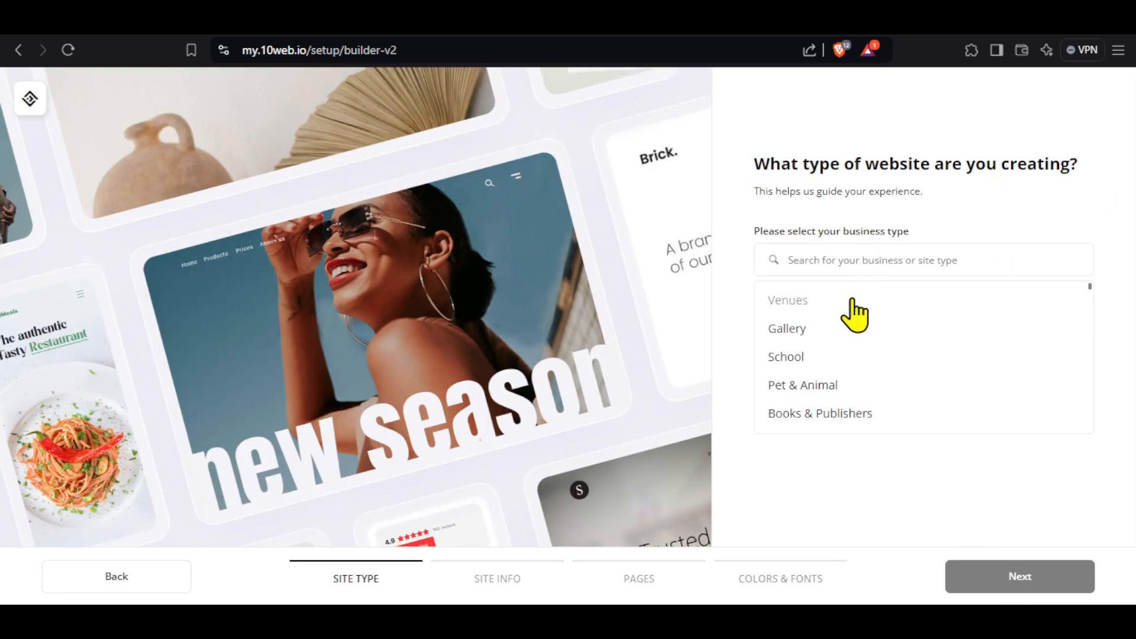
{"action": "mouse_move", "coordinate": [863, 509]}
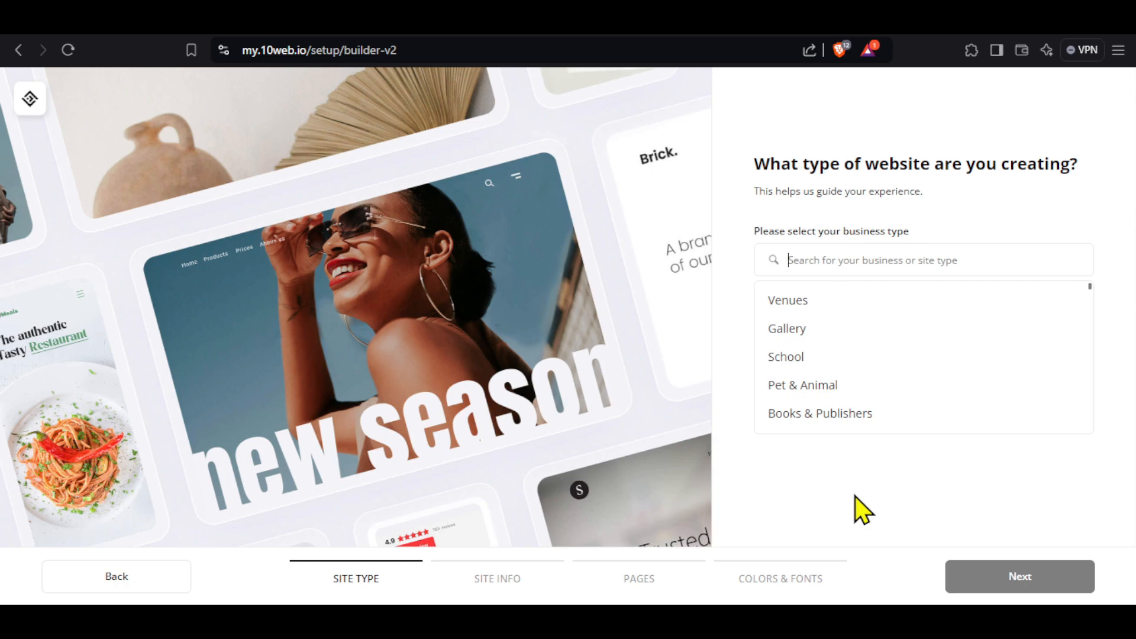
{"action": "type", "text": "digita"}
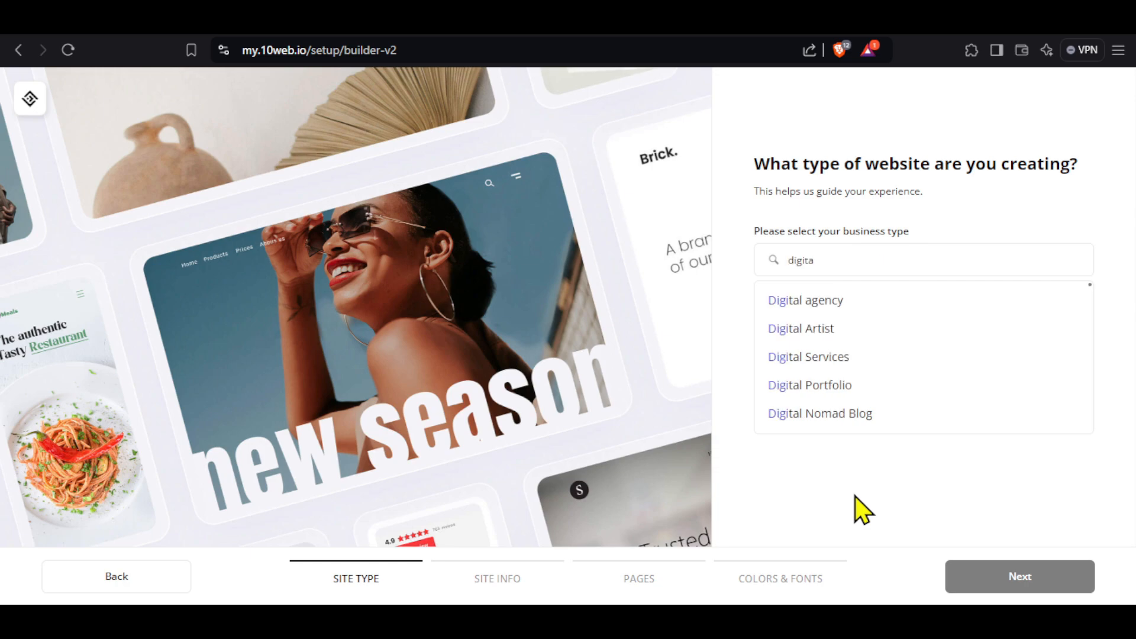
{"action": "left_click", "coordinate": [808, 356]}
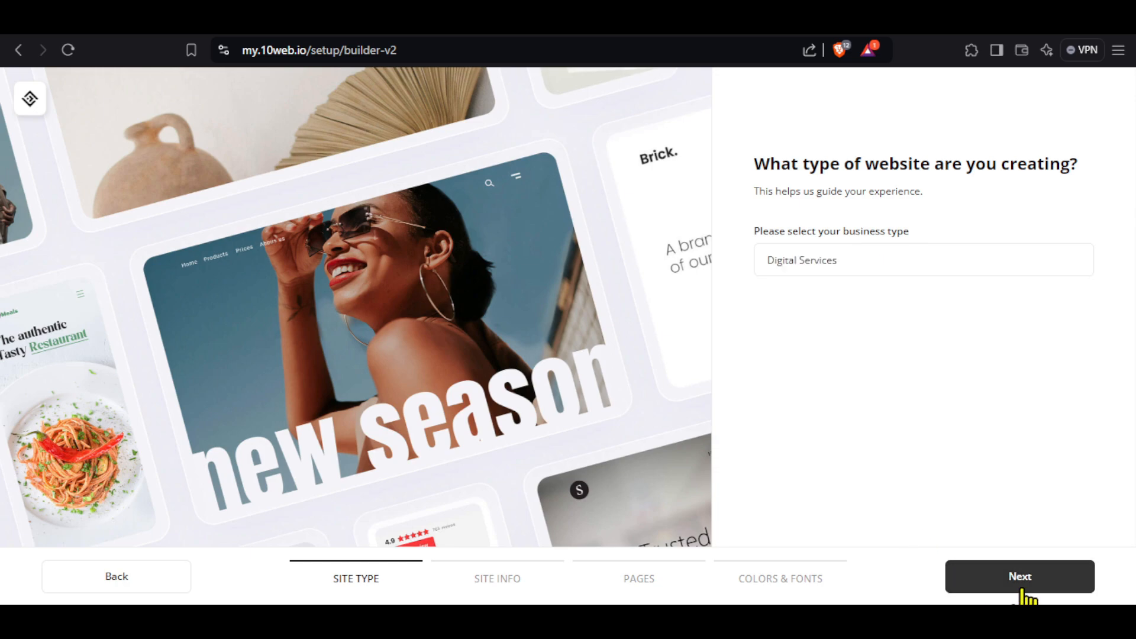
{"action": "left_click", "coordinate": [1019, 577]}
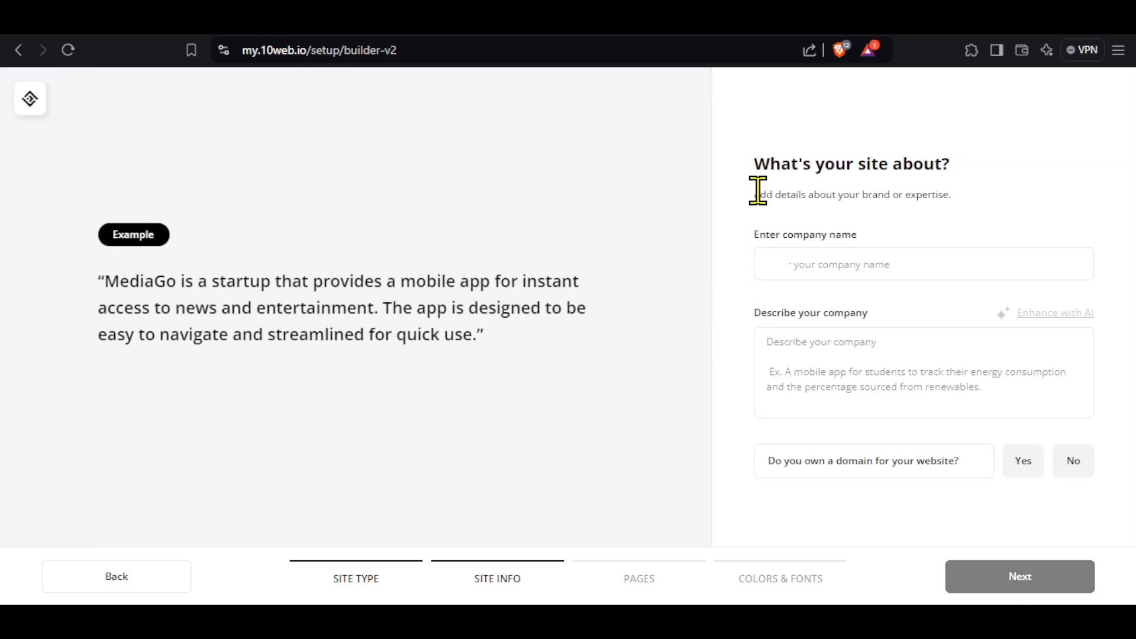
Enter company name 'Digital Se' and a video editing, SEO and digital marketing description, enhanced with AI
{"action": "left_click", "coordinate": [923, 263]}
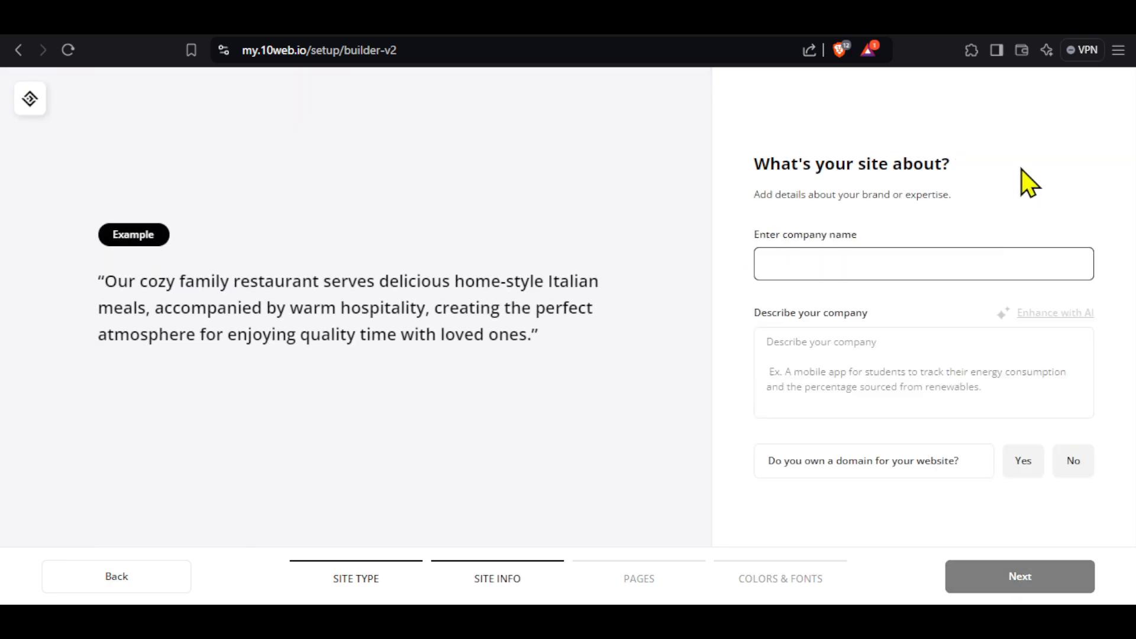
{"action": "type", "text": "Digital Service"}
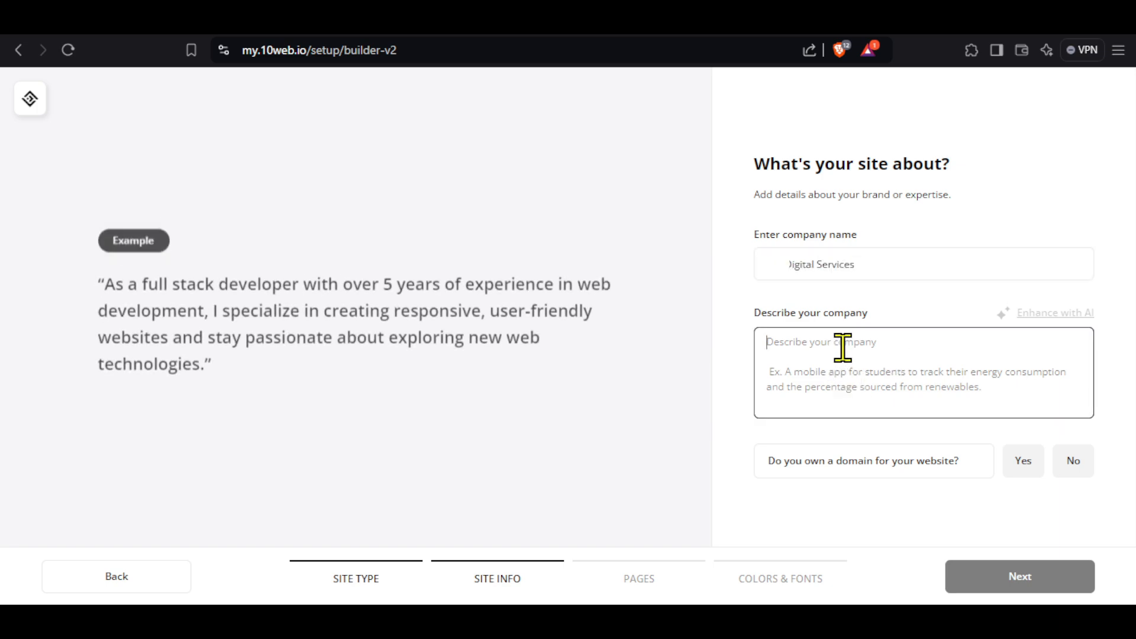
{"action": "type", "text": "specializes in video editing, SEO, and digital marketing services. creates engaging video content, optimize websites for search engines to boost visibility, and develop tailored digital marketing strategies to help businesses grow their online presence and reach their target audience"}
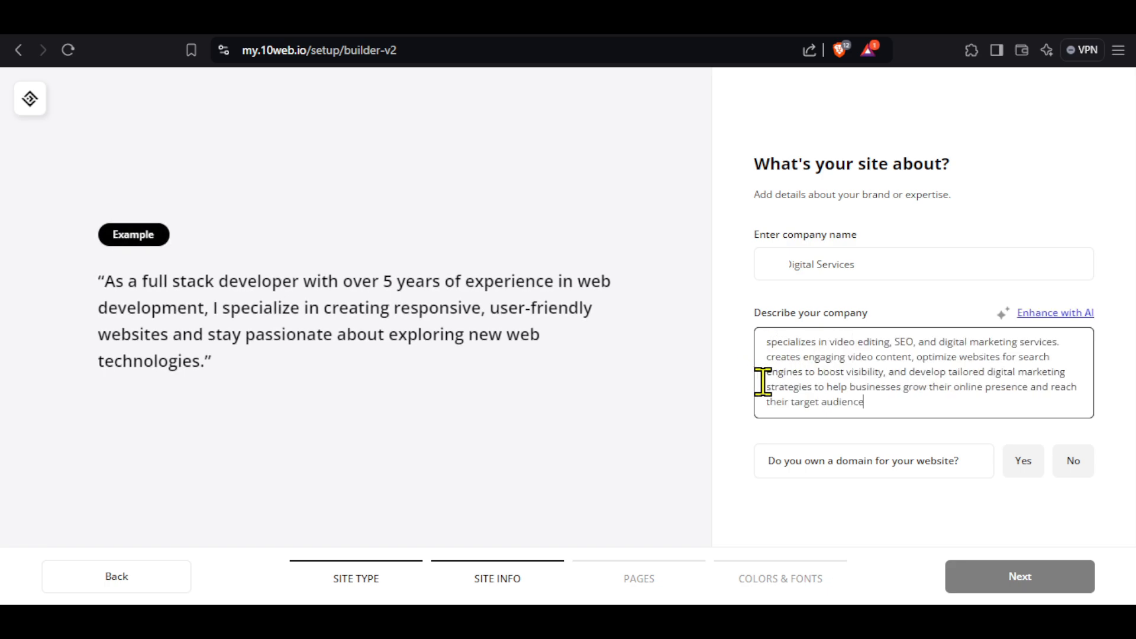
{"action": "mouse_move", "coordinate": [1054, 312]}
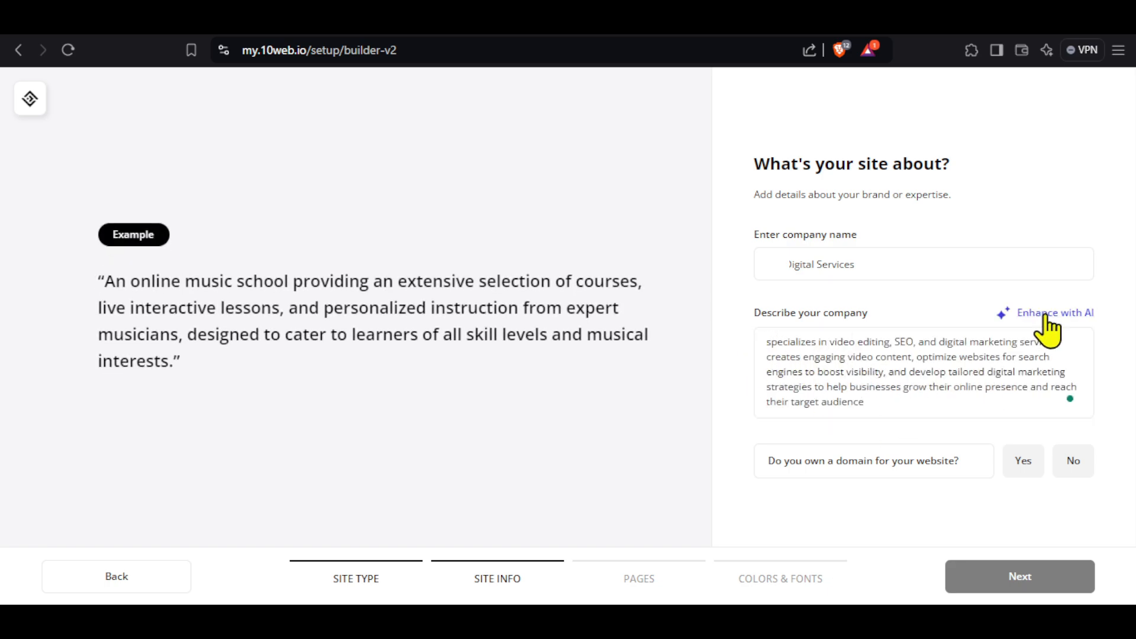
{"action": "left_click", "coordinate": [1055, 312]}
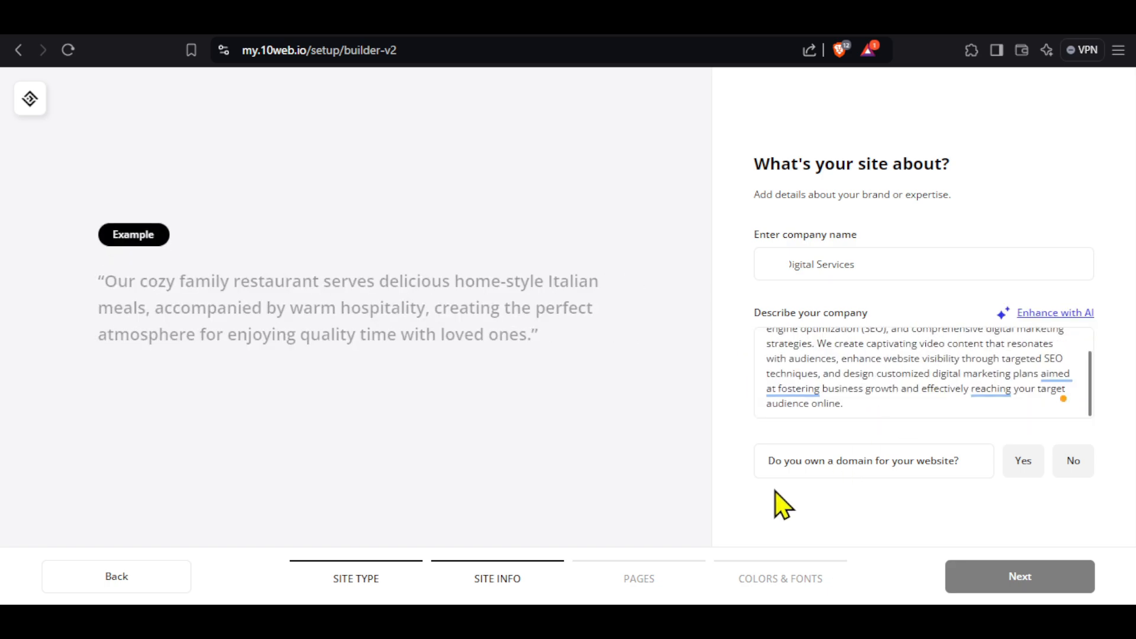
Answer that no domain is owned yet and continue to the pages step
{"action": "left_click", "coordinate": [1022, 460]}
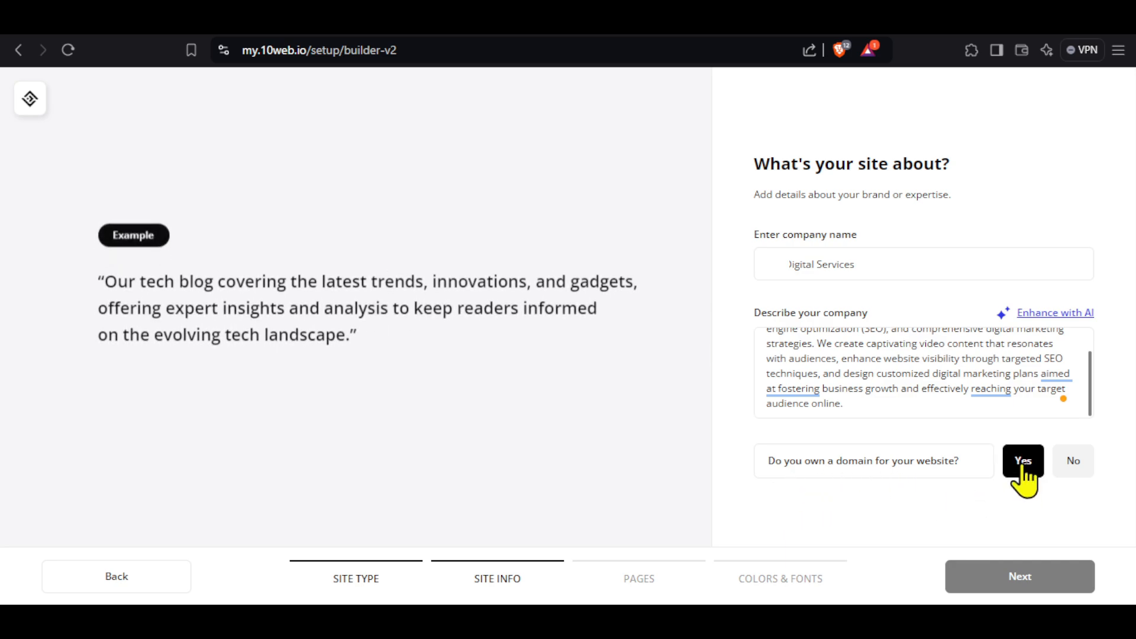
{"action": "left_click", "coordinate": [1072, 460]}
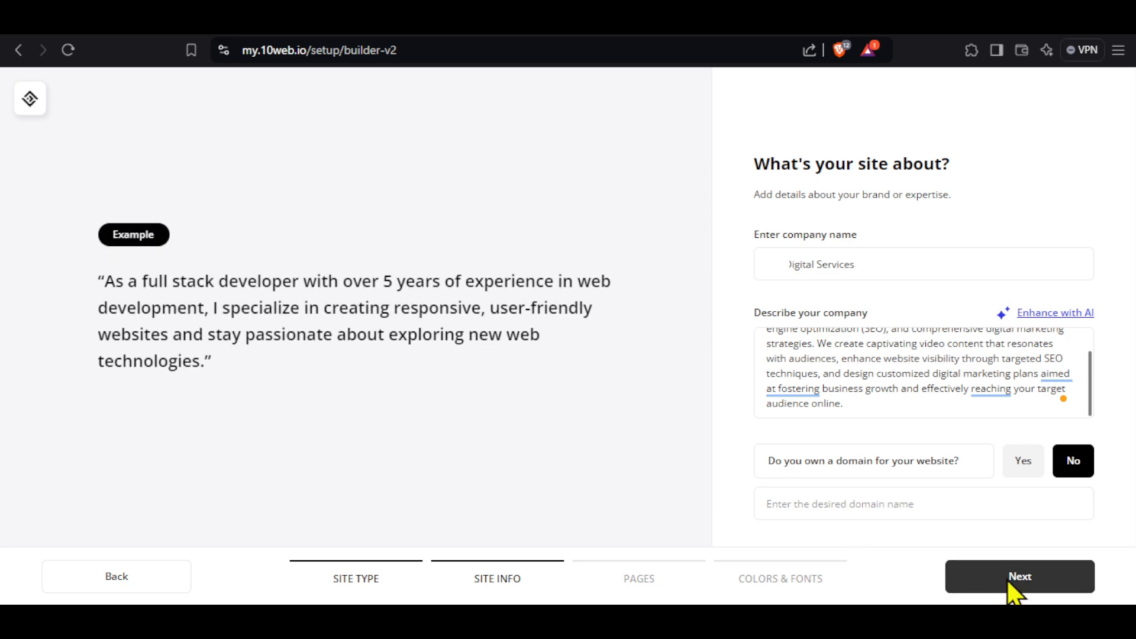
{"action": "left_click", "coordinate": [1018, 576]}
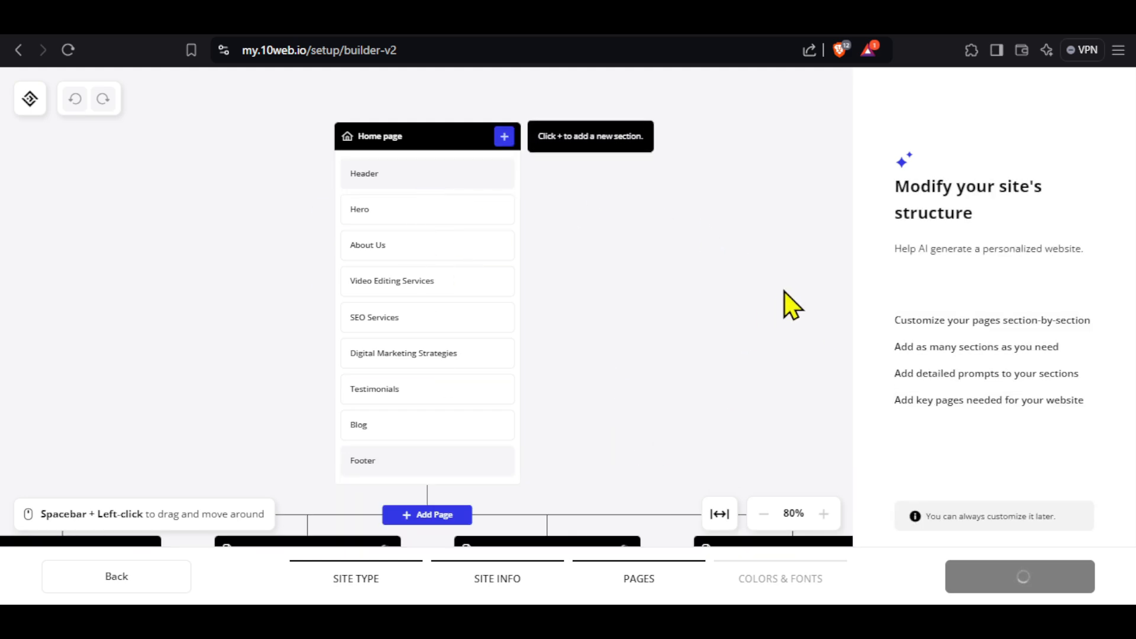
Accept the AI-generated page structure and continue to Colors & Fonts
{"action": "left_click", "coordinate": [823, 512]}
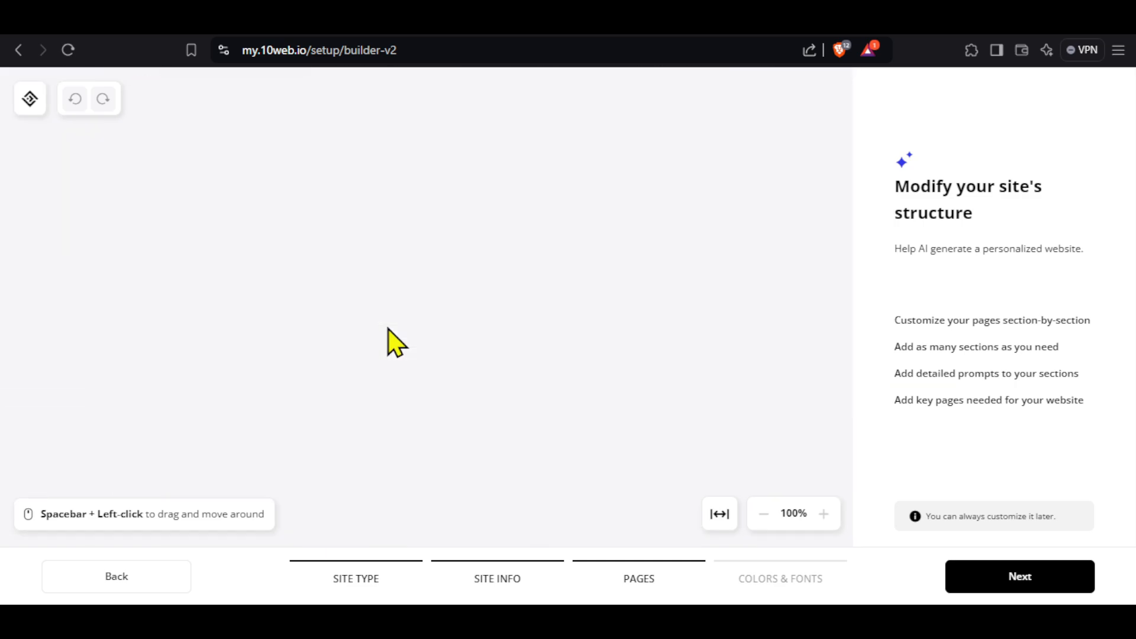
{"action": "left_click", "coordinate": [1019, 576]}
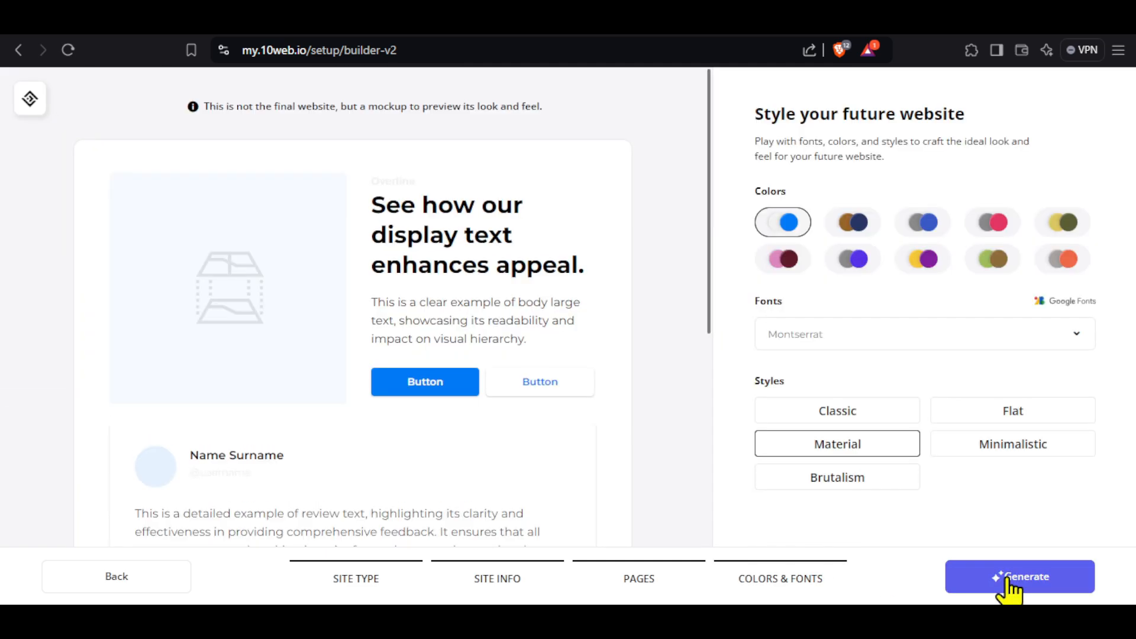
{"action": "mouse_move", "coordinate": [300, 308]}
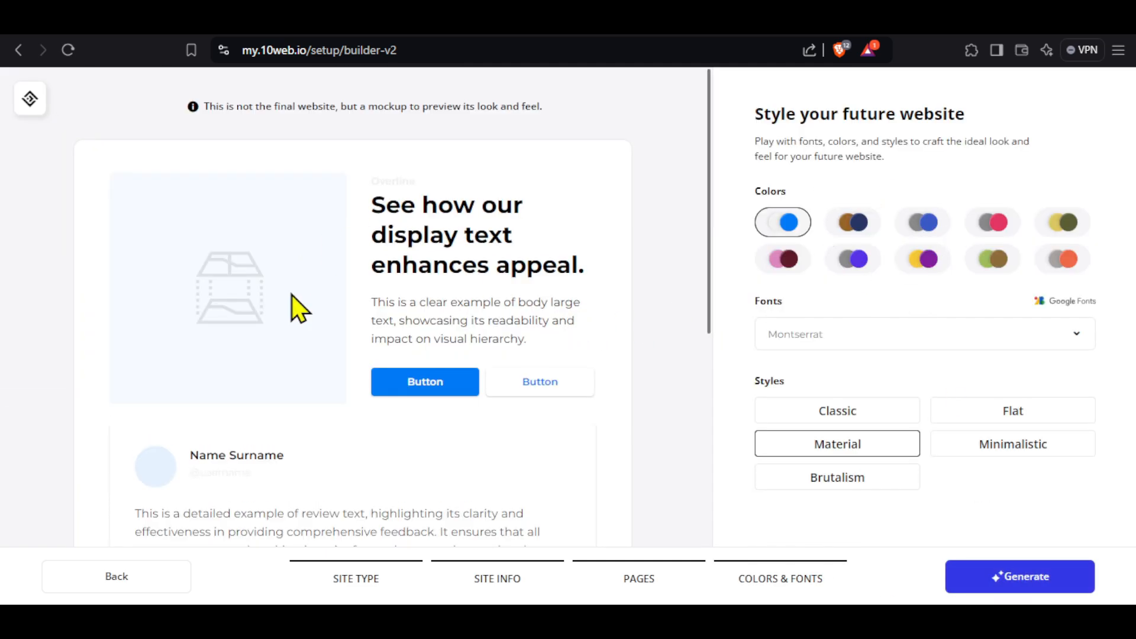
Try brown-navy, olive and grey-orange palettes, settling on the yellow-and-purple palette
{"action": "left_click", "coordinate": [852, 221]}
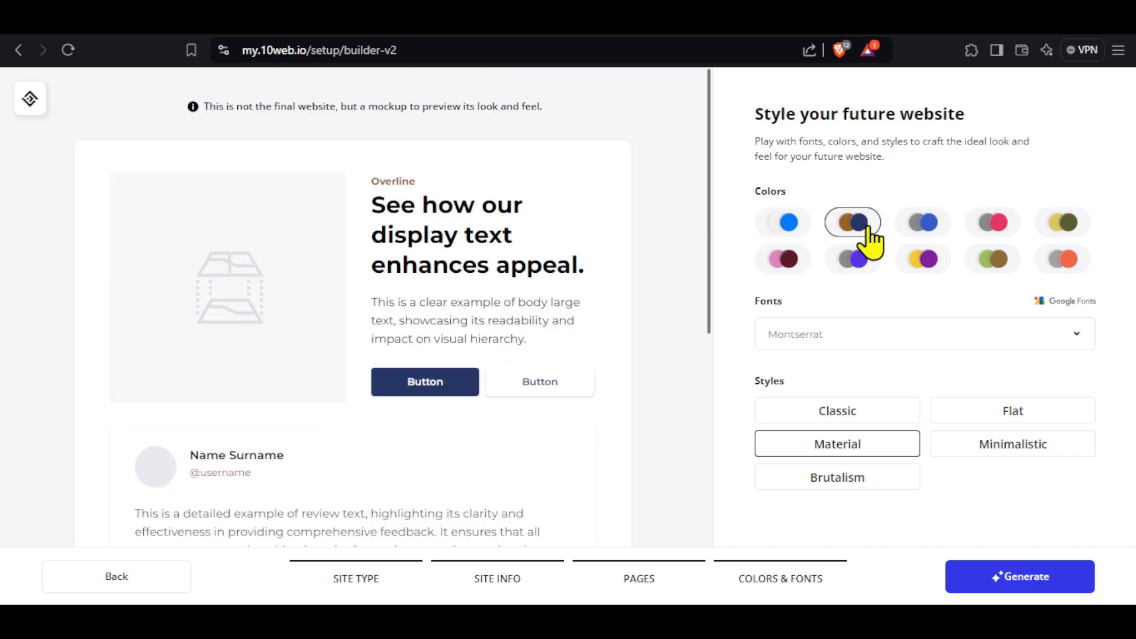
{"action": "left_click", "coordinate": [1062, 222]}
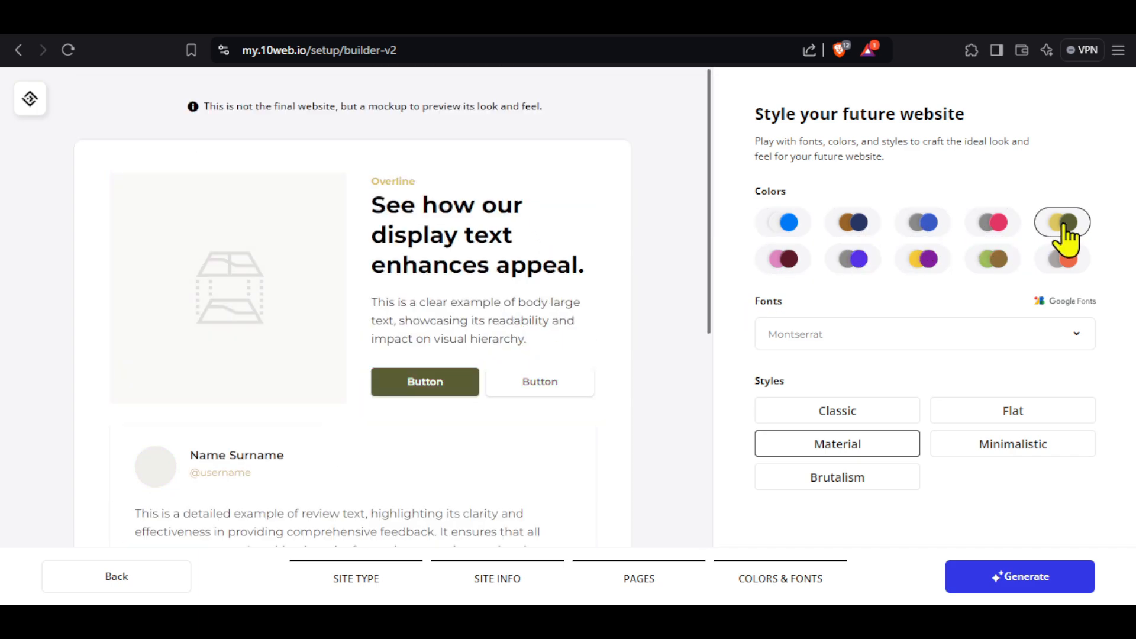
{"action": "left_click", "coordinate": [922, 259]}
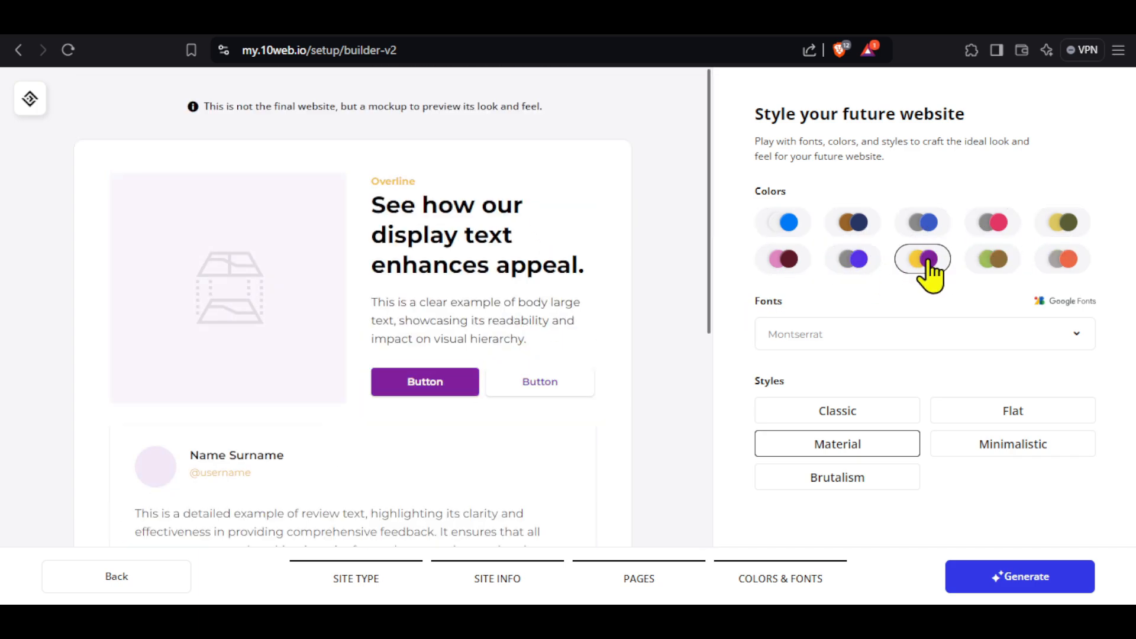
{"action": "left_click", "coordinate": [1061, 259]}
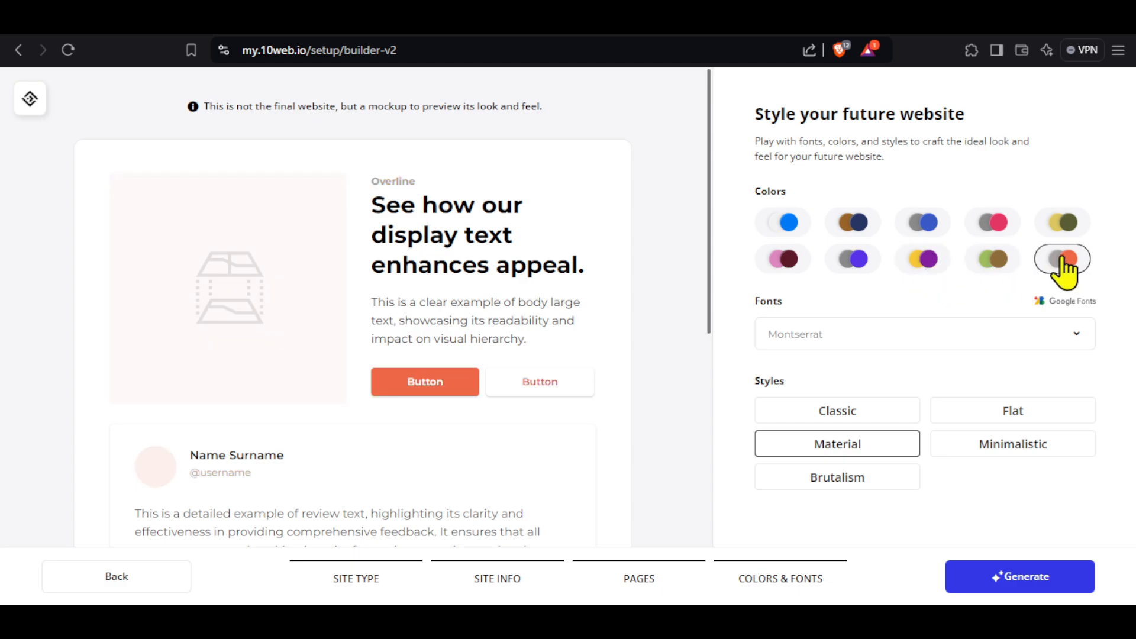
{"action": "left_click", "coordinate": [921, 259]}
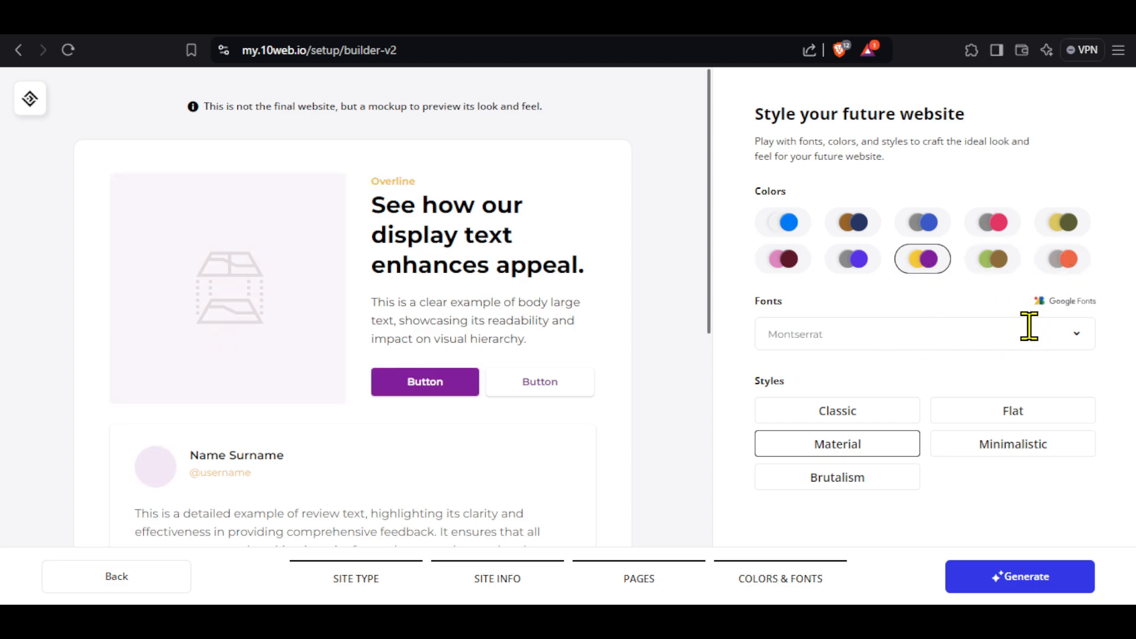
Change the site font to Inter, keeping the Material style
{"action": "left_click", "coordinate": [924, 334]}
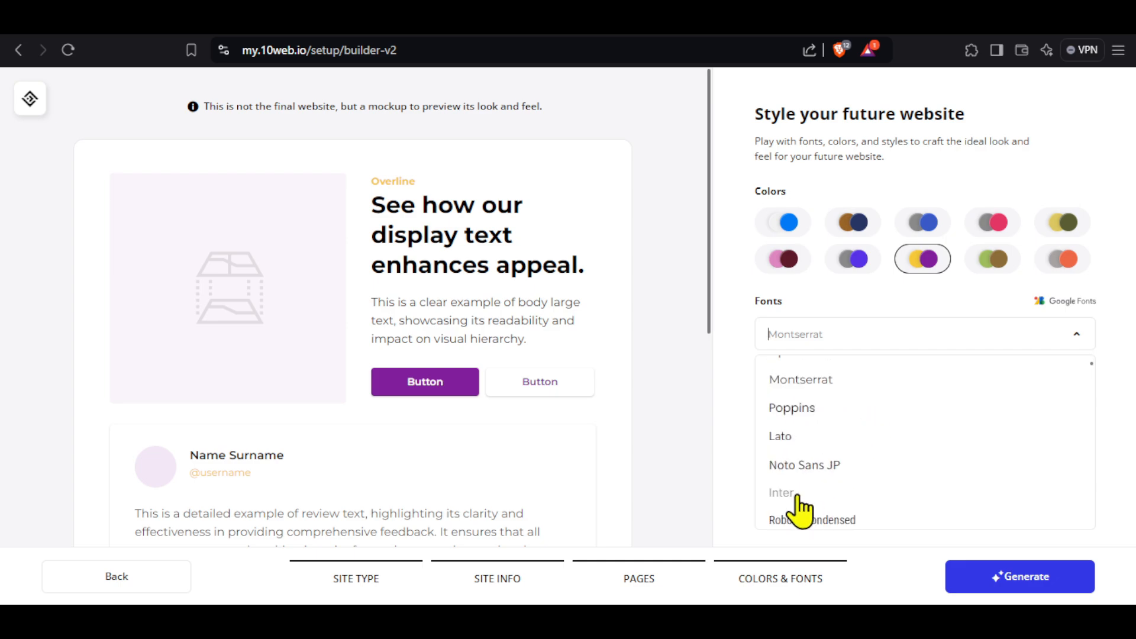
{"action": "left_click", "coordinate": [781, 492]}
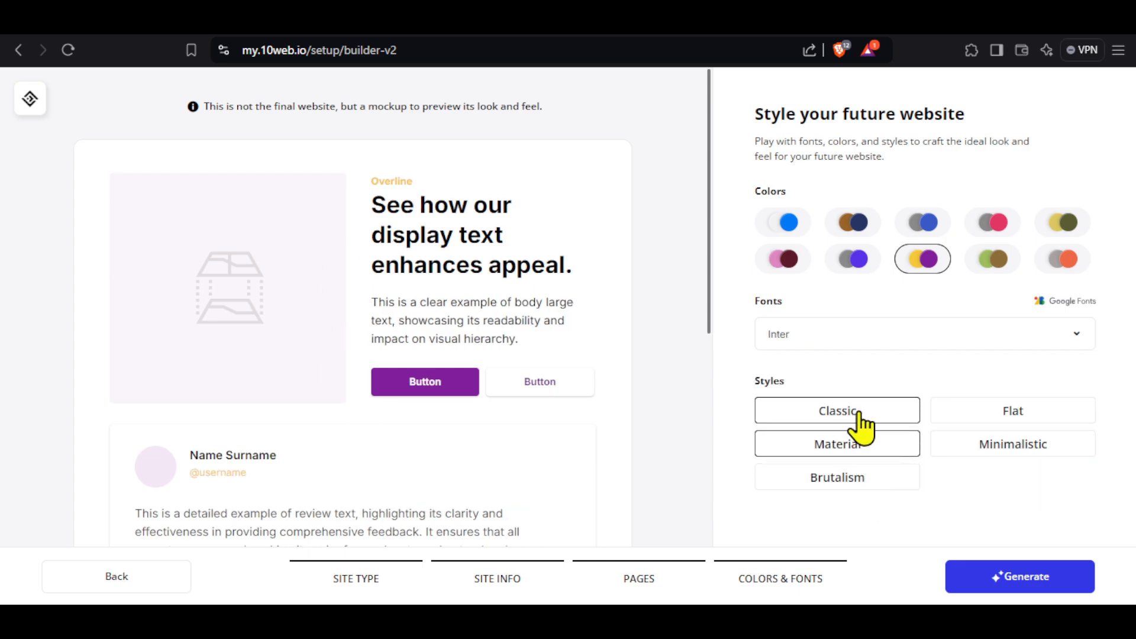
{"action": "left_click", "coordinate": [837, 477]}
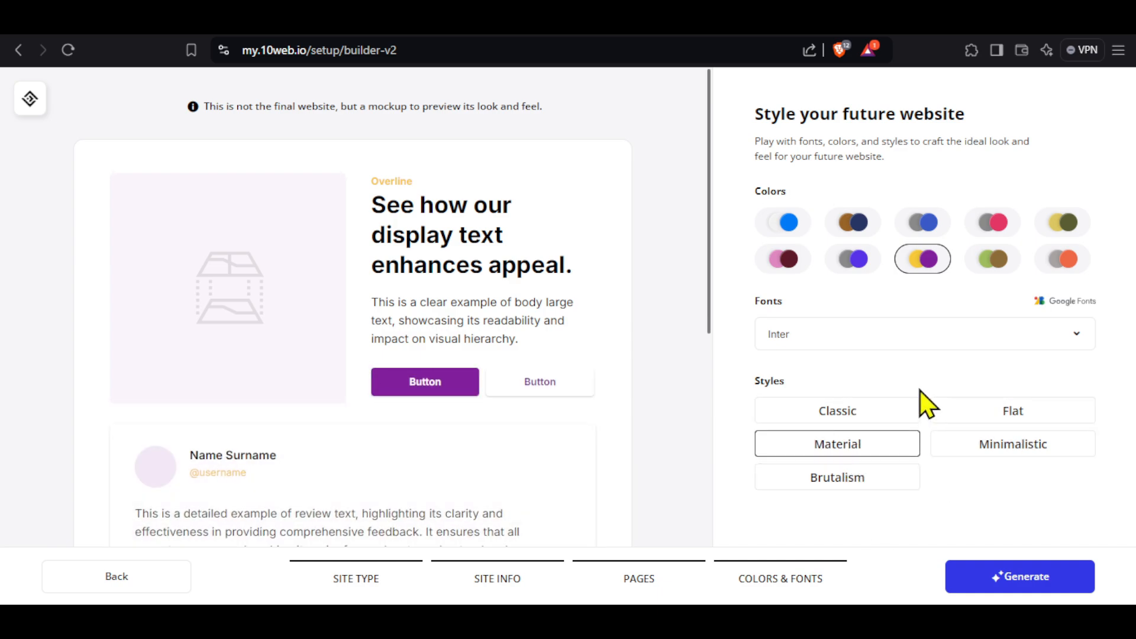
{"action": "mouse_move", "coordinate": [406, 330]}
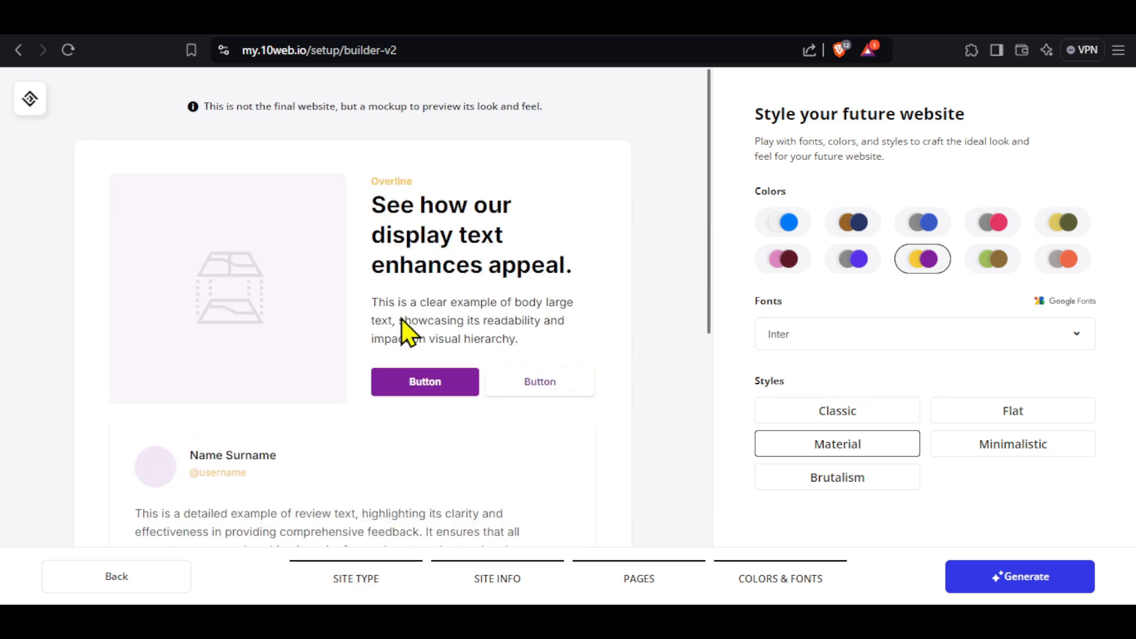
{"action": "mouse_move", "coordinate": [830, 586]}
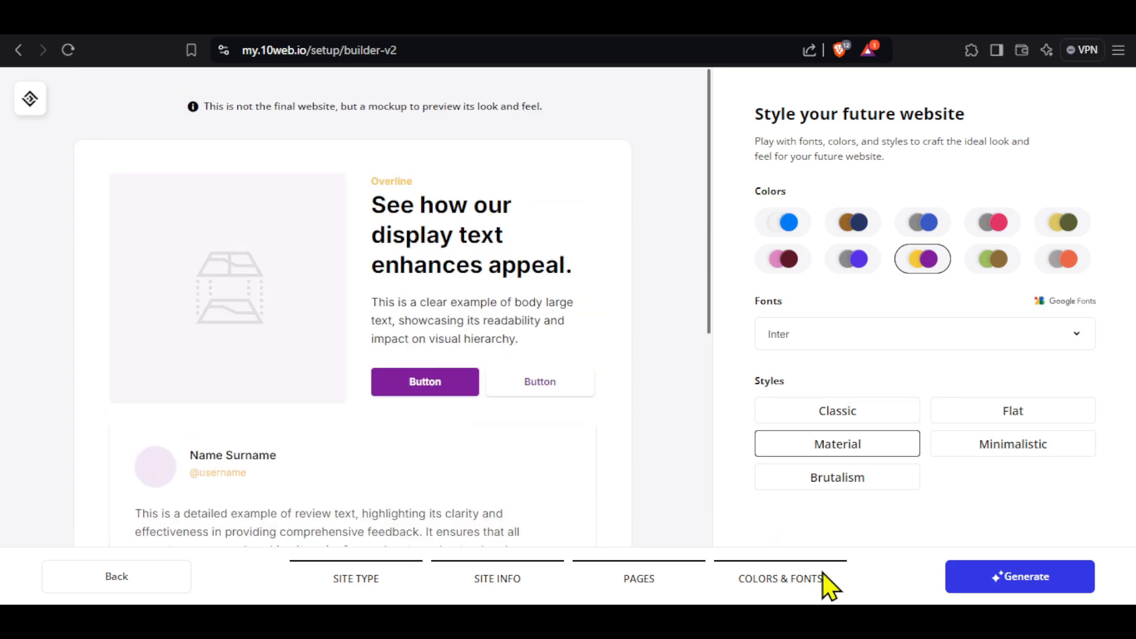
Generate the website with the chosen colours, font and style
{"action": "left_click", "coordinate": [1019, 576]}
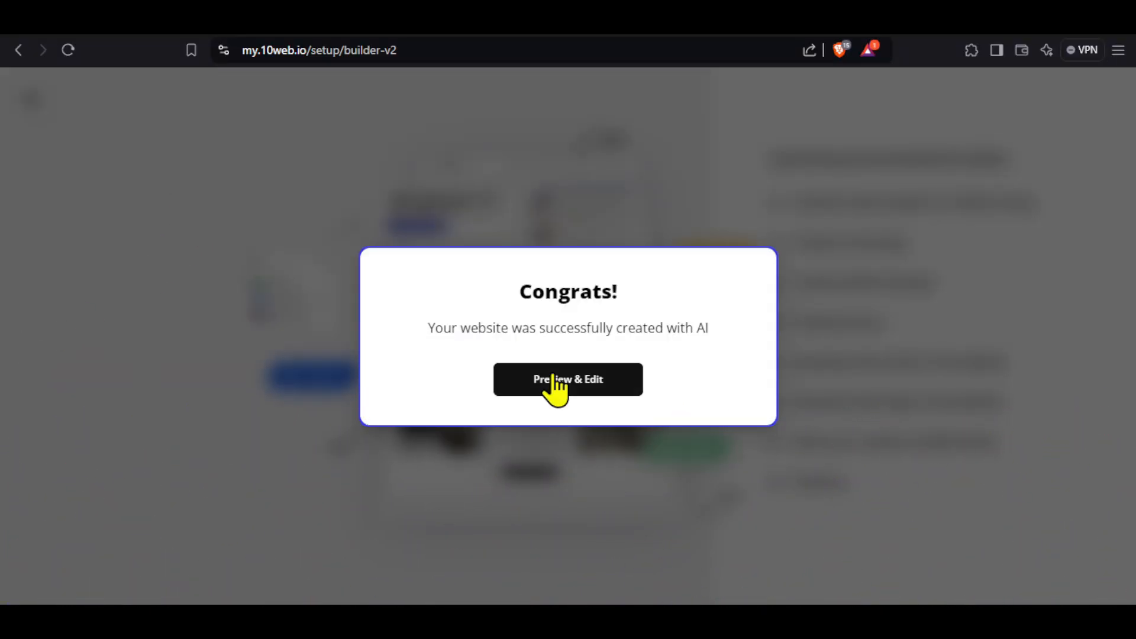
Preview & Edit the generated Digital Services site and scroll through its homepage
{"action": "left_click", "coordinate": [567, 379]}
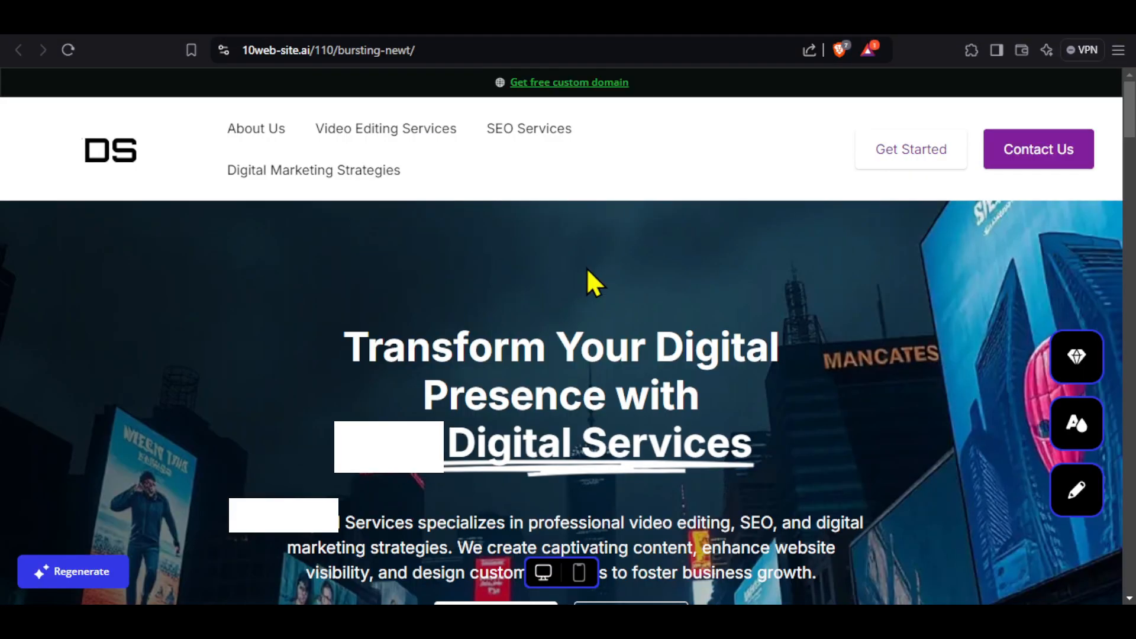
{"action": "scroll", "scroll_direction": "down", "scroll_amount": 3}
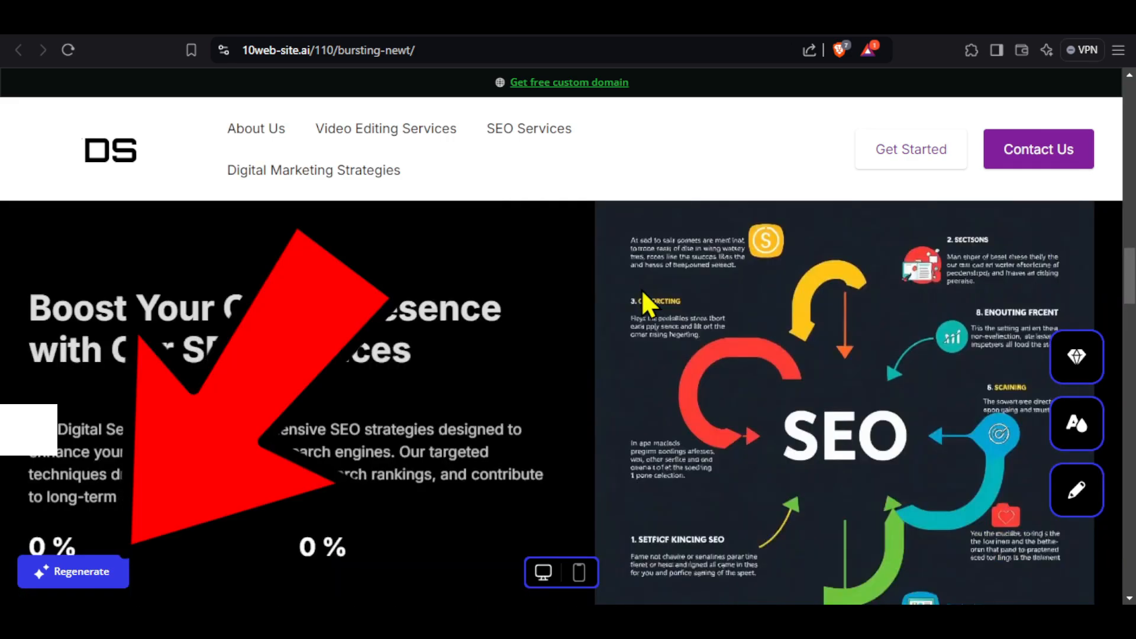
{"action": "left_click", "coordinate": [72, 571]}
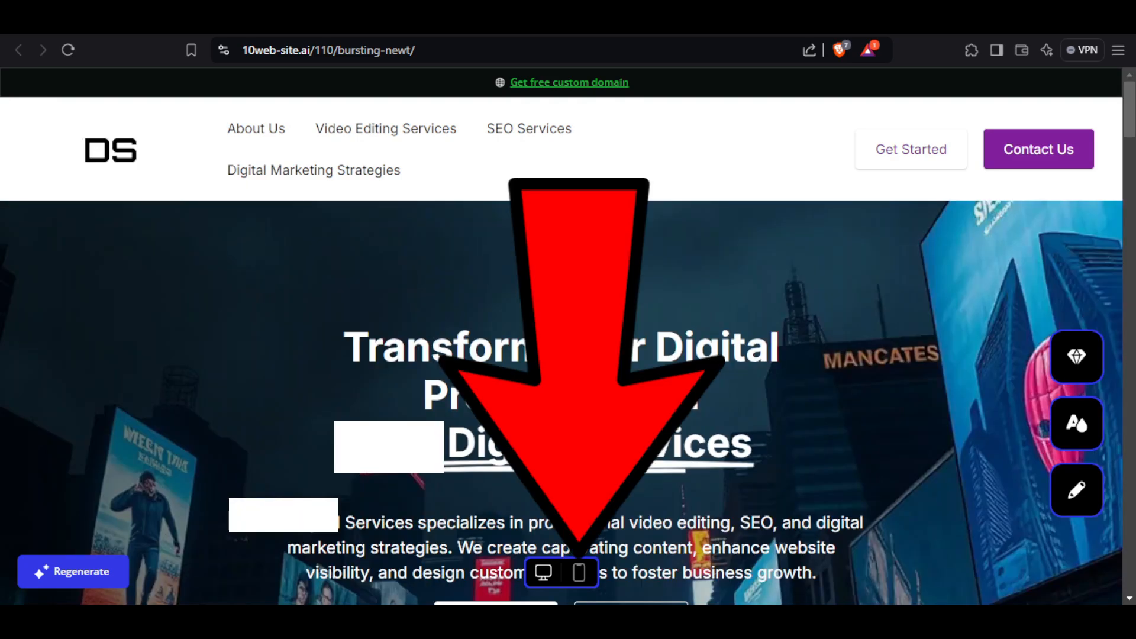
Check the generated site in mobile layout, then return to the 10Web homepage
{"action": "left_click", "coordinate": [579, 572]}
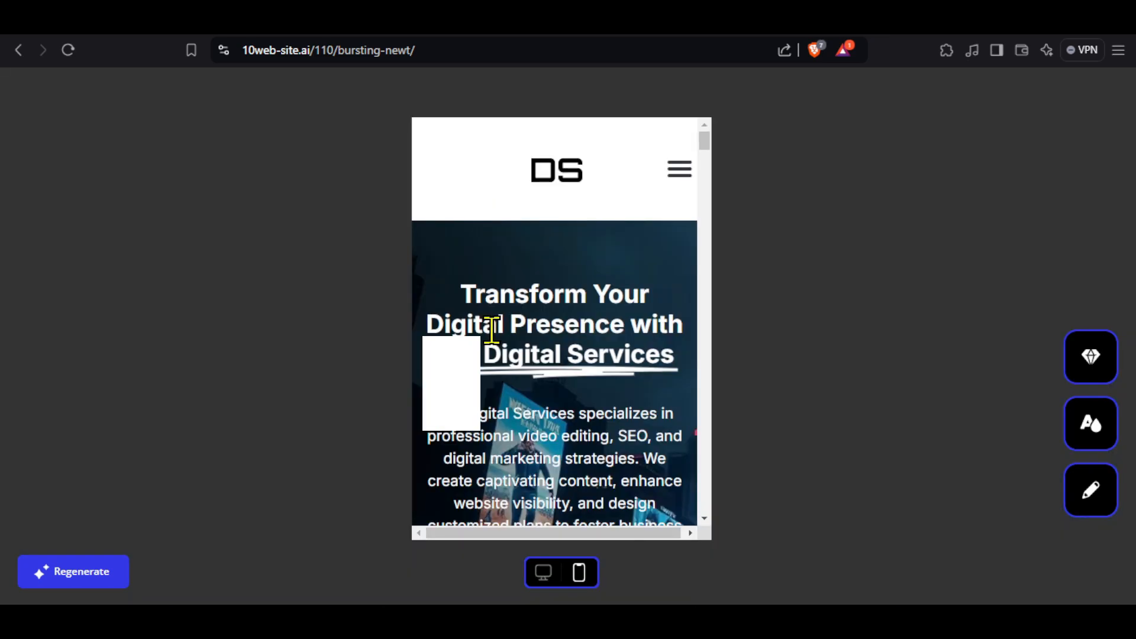
{"action": "left_click", "coordinate": [543, 572]}
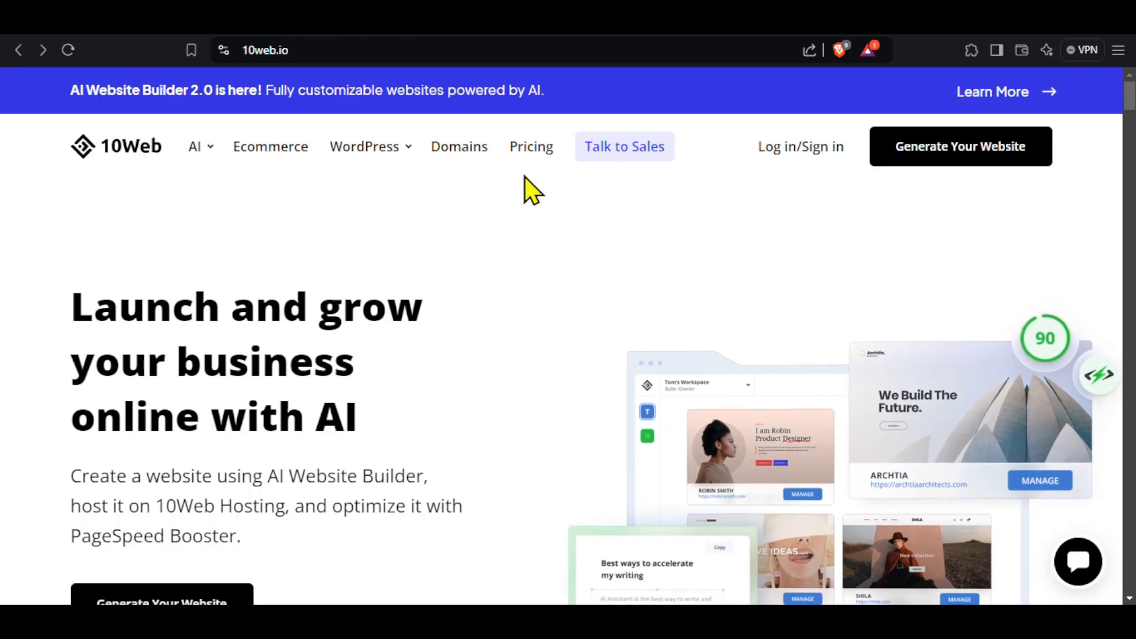
Review the pricing plans, compare monthly billing, and settle on annual Business prices ($10, $15, $23/month)
{"action": "left_click", "coordinate": [531, 147]}
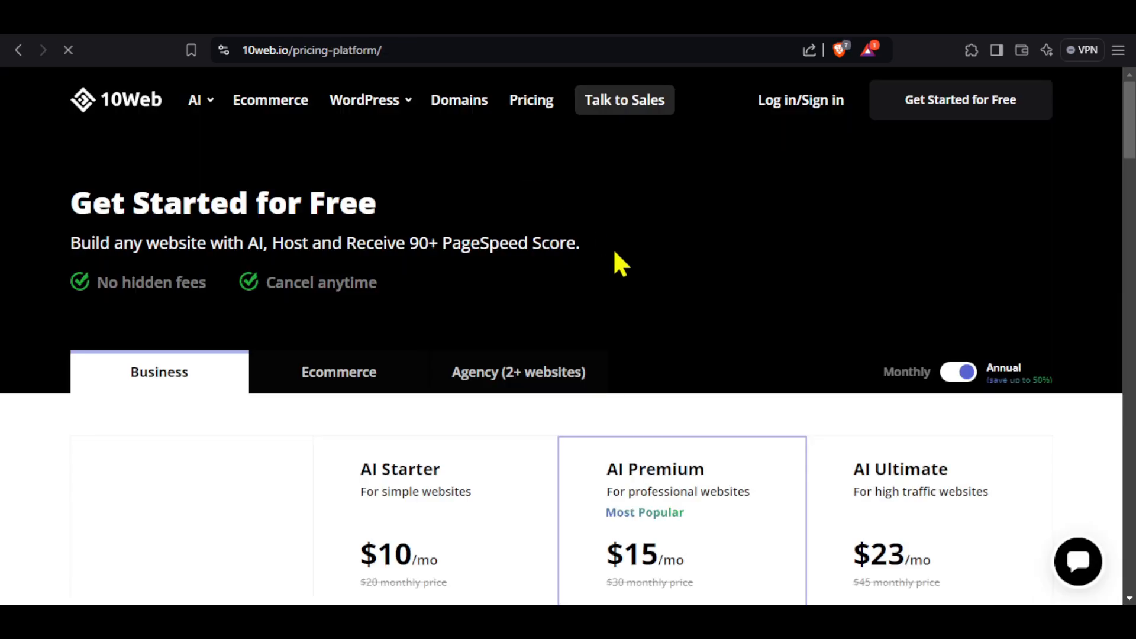
{"action": "scroll", "scroll_direction": "down", "scroll_amount": 3}
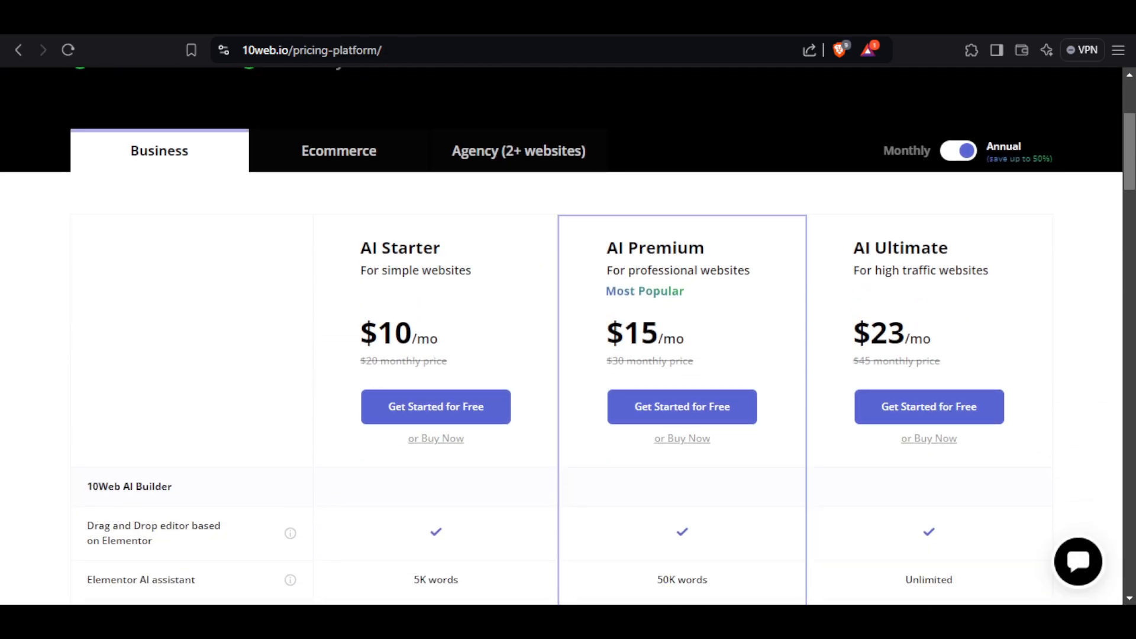
{"action": "scroll", "scroll_direction": "up", "scroll_amount": 3}
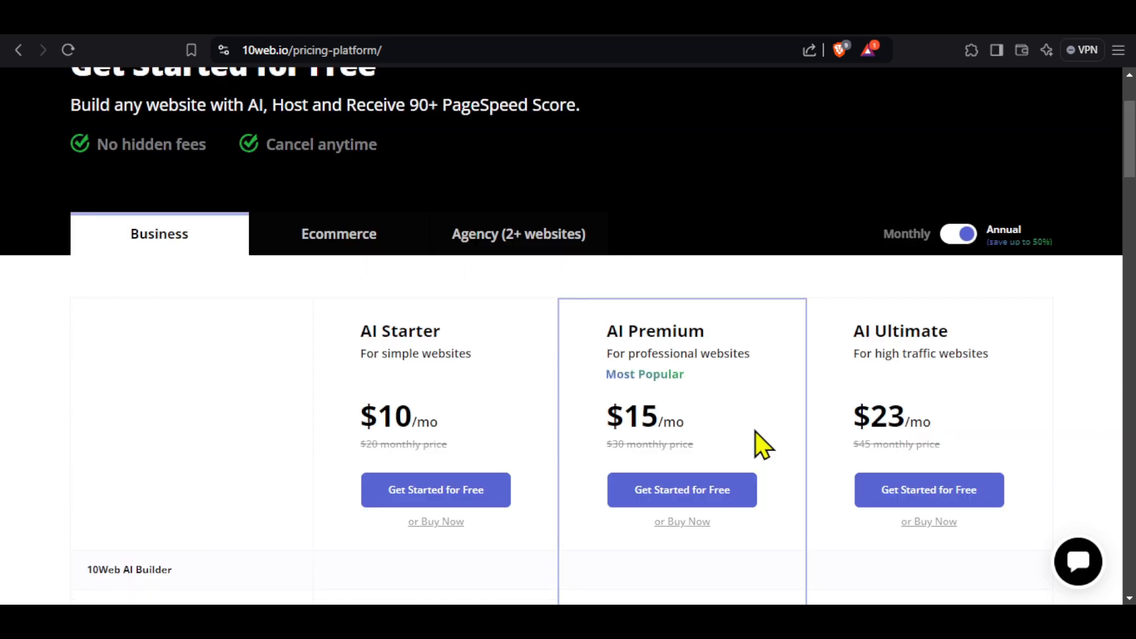
{"action": "left_click", "coordinate": [957, 233]}
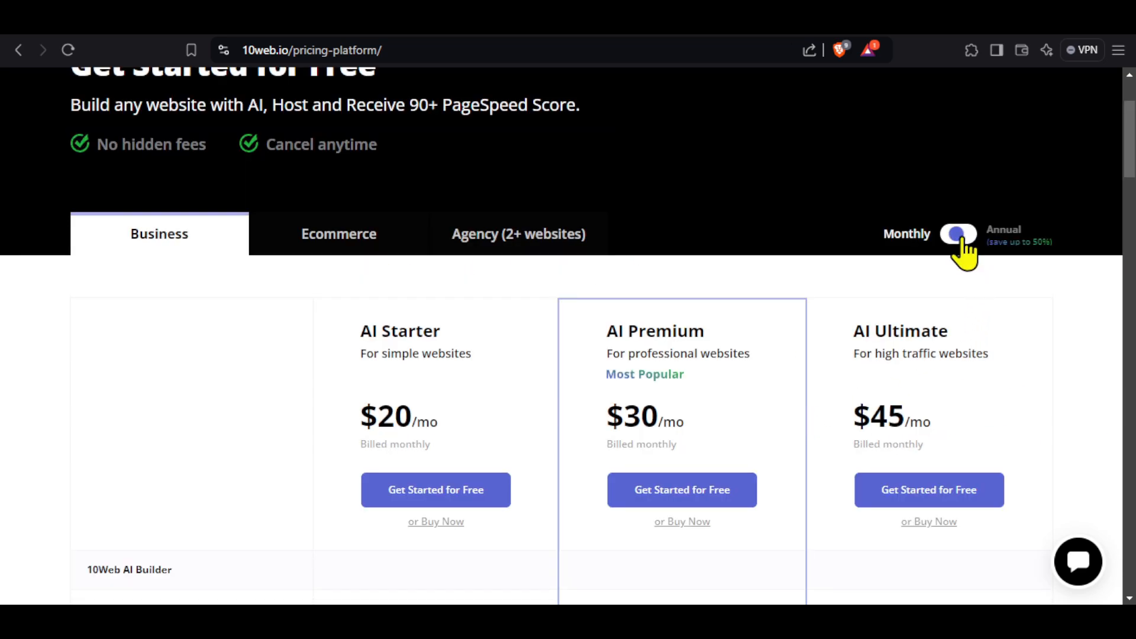
{"action": "left_click", "coordinate": [957, 234]}
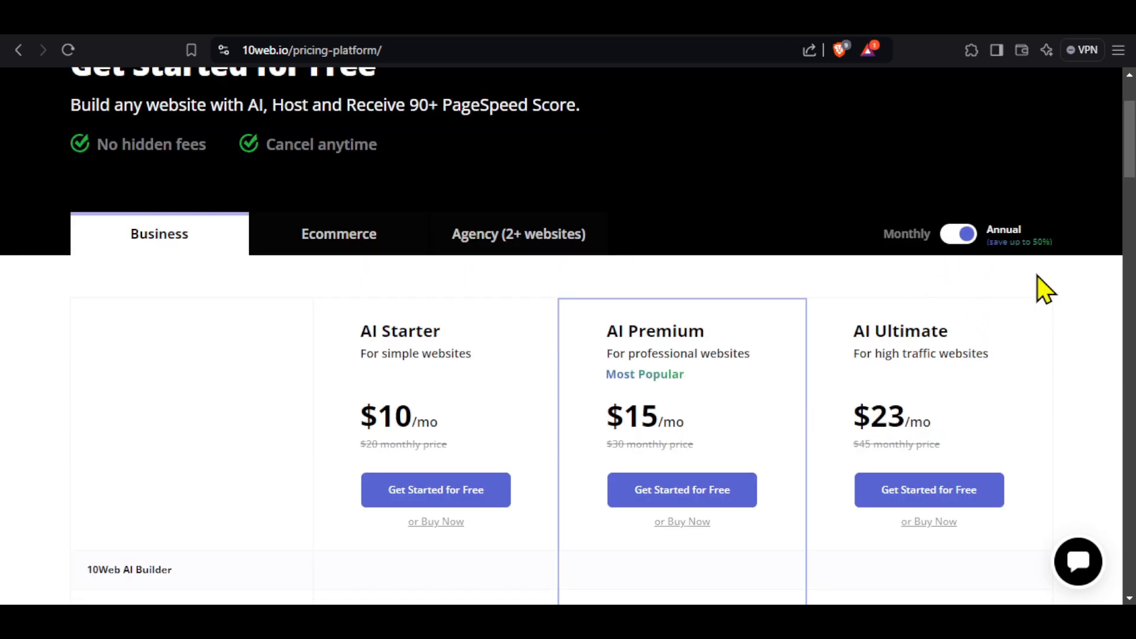
{"action": "mouse_move", "coordinate": [819, 587]}
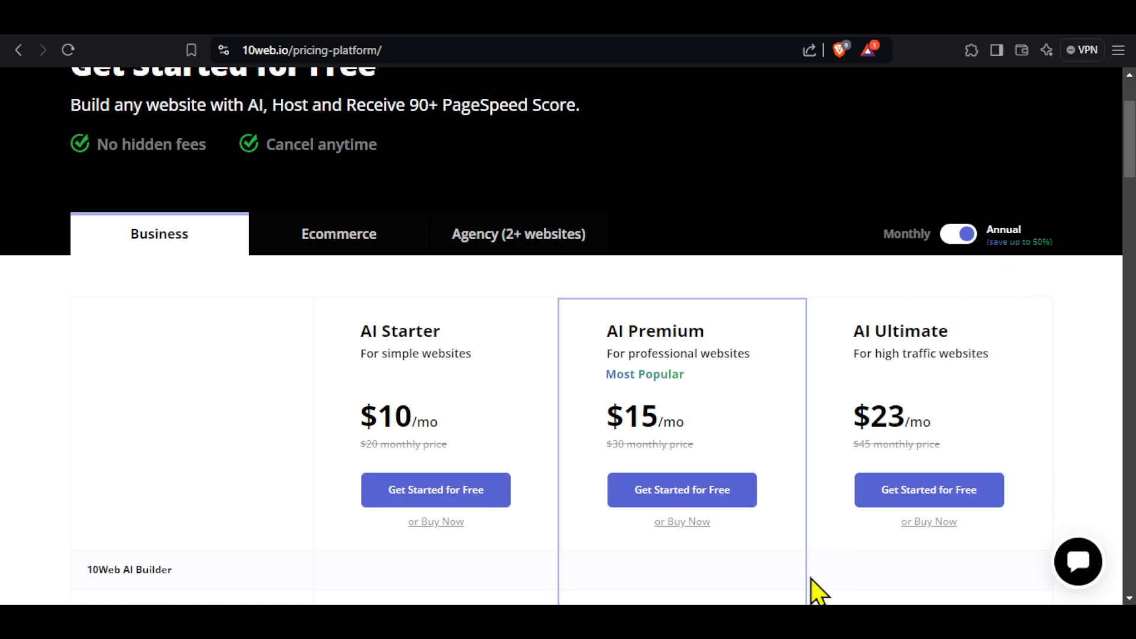
{"action": "mouse_move", "coordinate": [714, 573]}
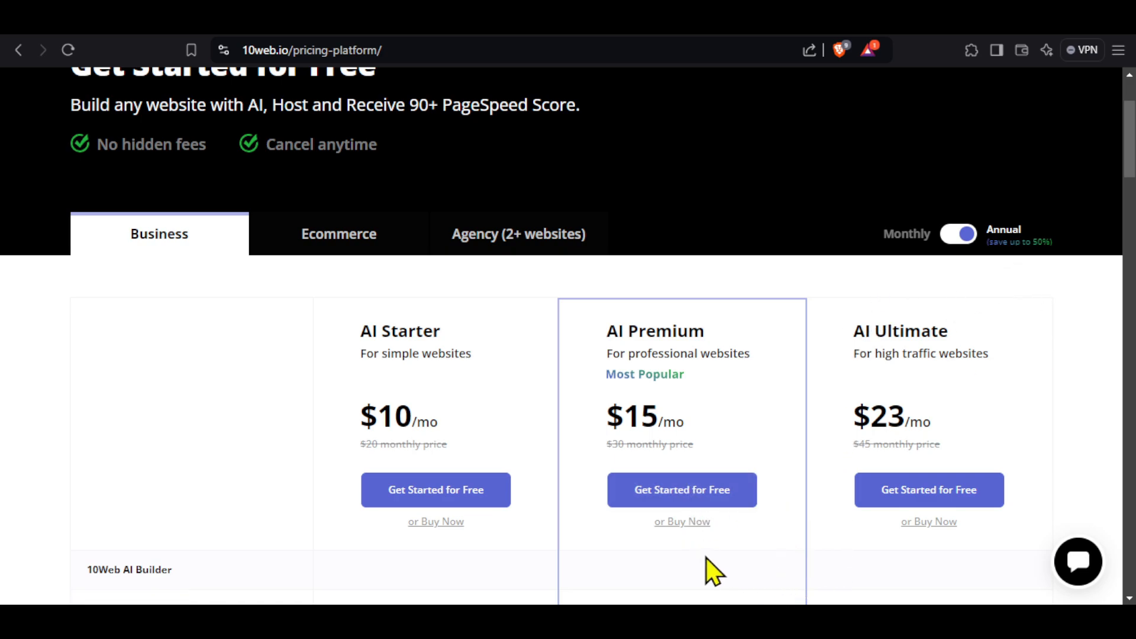
Buy AI Premium Annual and apply promo code 'wpism', reducing the payment from $180 to $144
{"action": "left_click", "coordinate": [681, 489]}
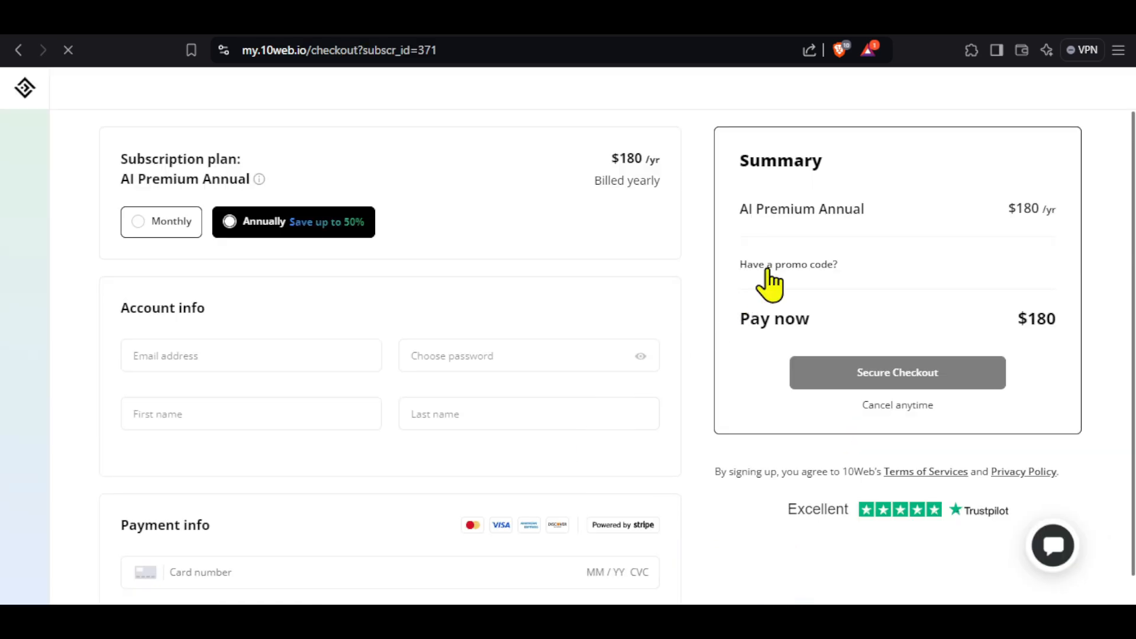
{"action": "left_click", "coordinate": [788, 264]}
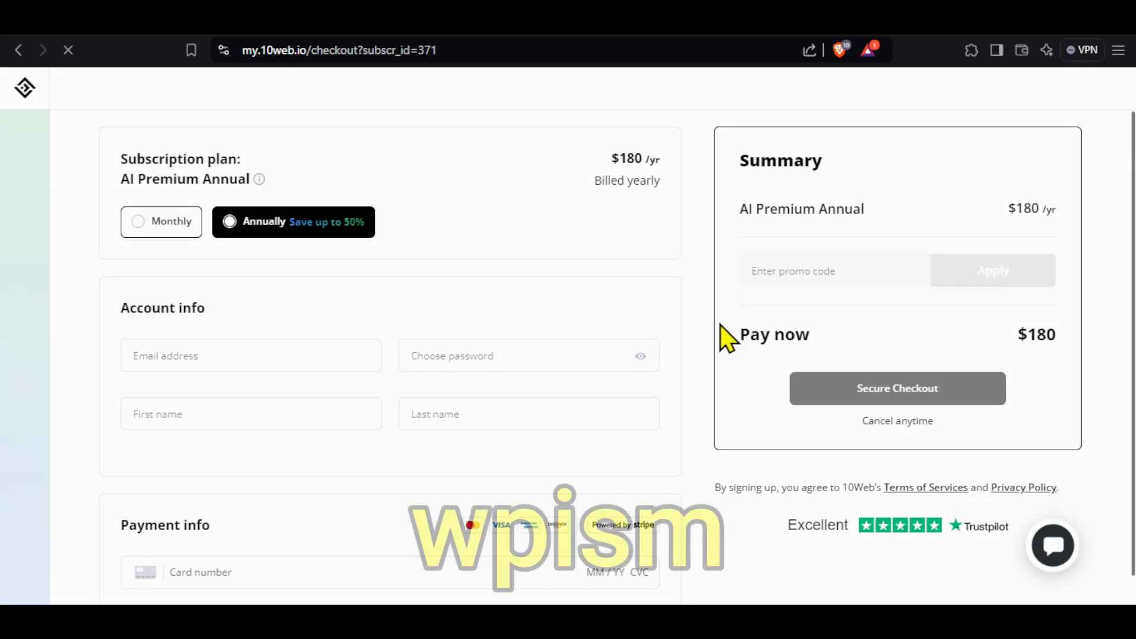
{"action": "type", "text": "wpism"}
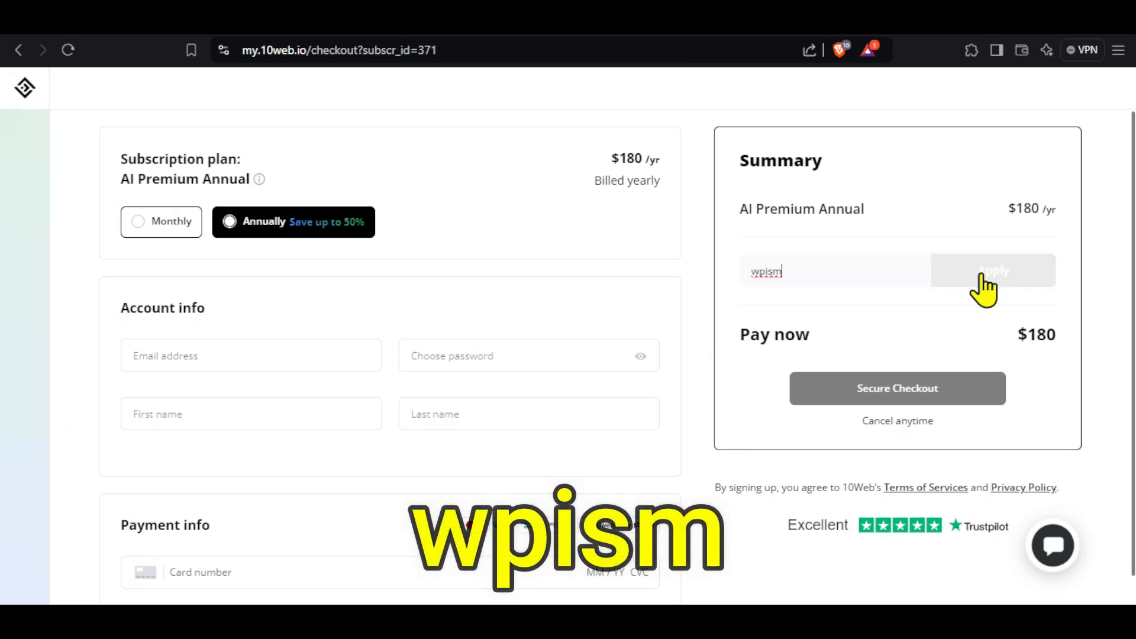
{"action": "left_click", "coordinate": [992, 271]}
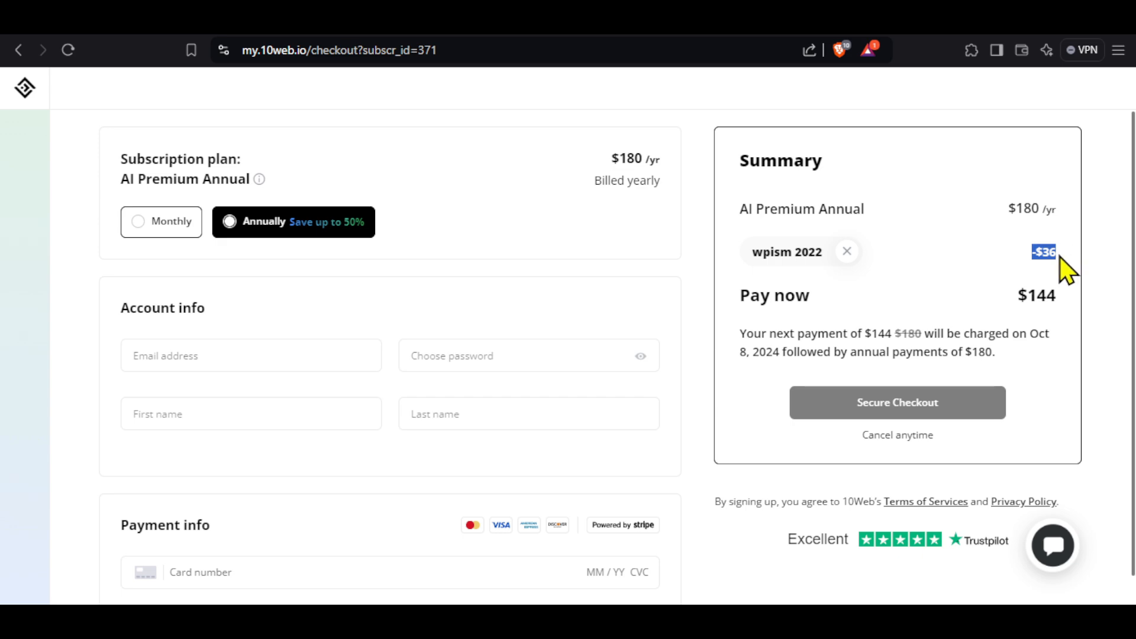
{"action": "mouse_move", "coordinate": [1065, 273]}
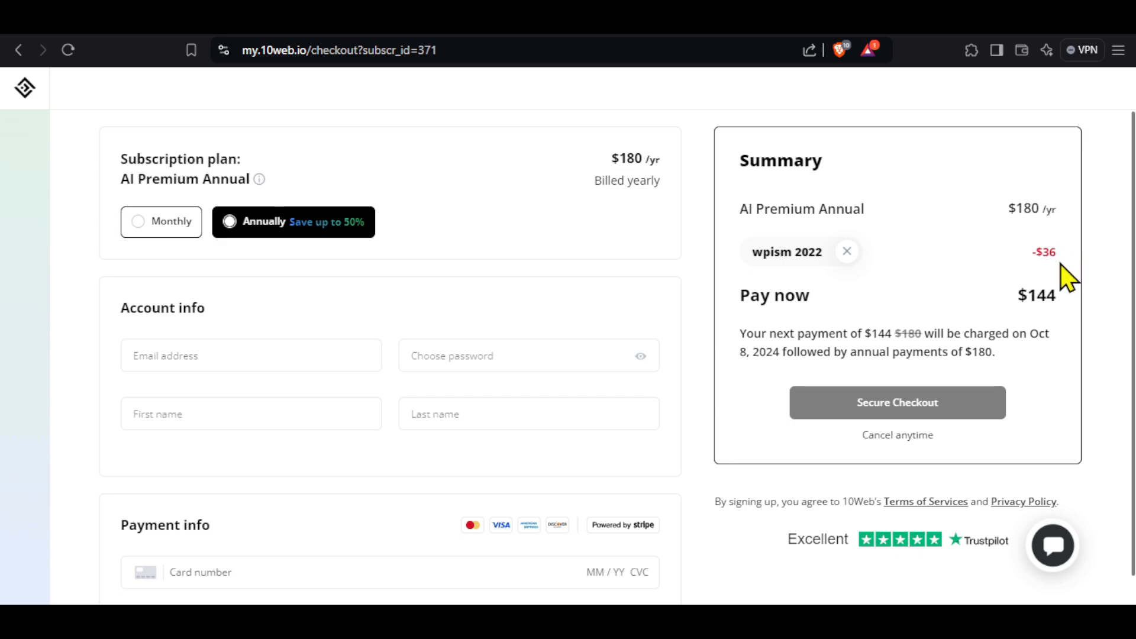
{"action": "mouse_move", "coordinate": [504, 344]}
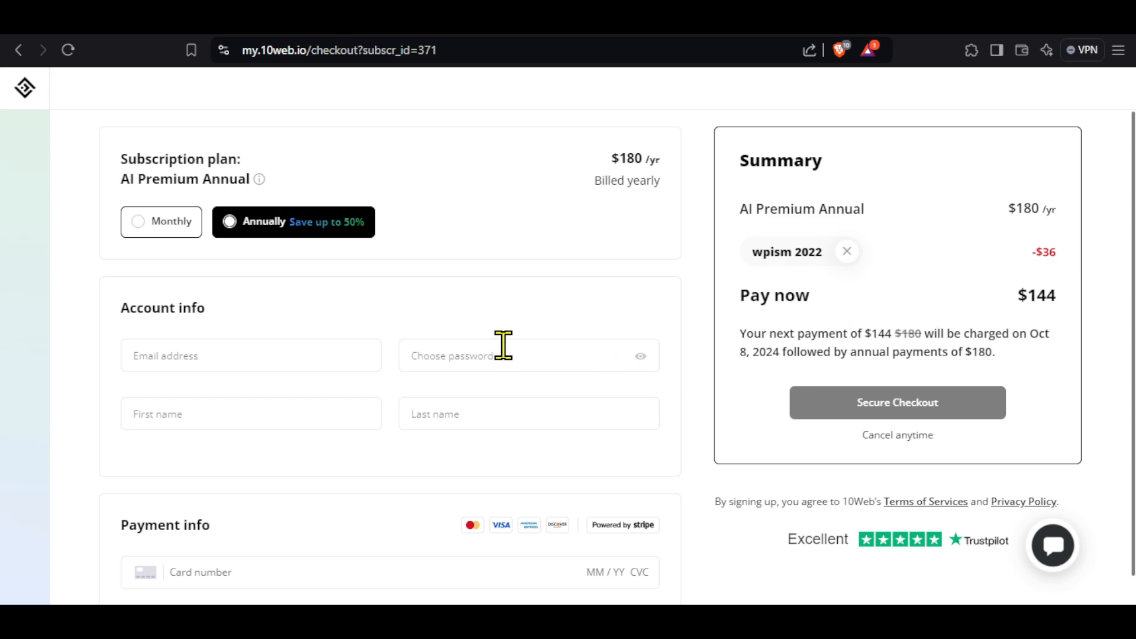
{"action": "mouse_move", "coordinate": [457, 508]}
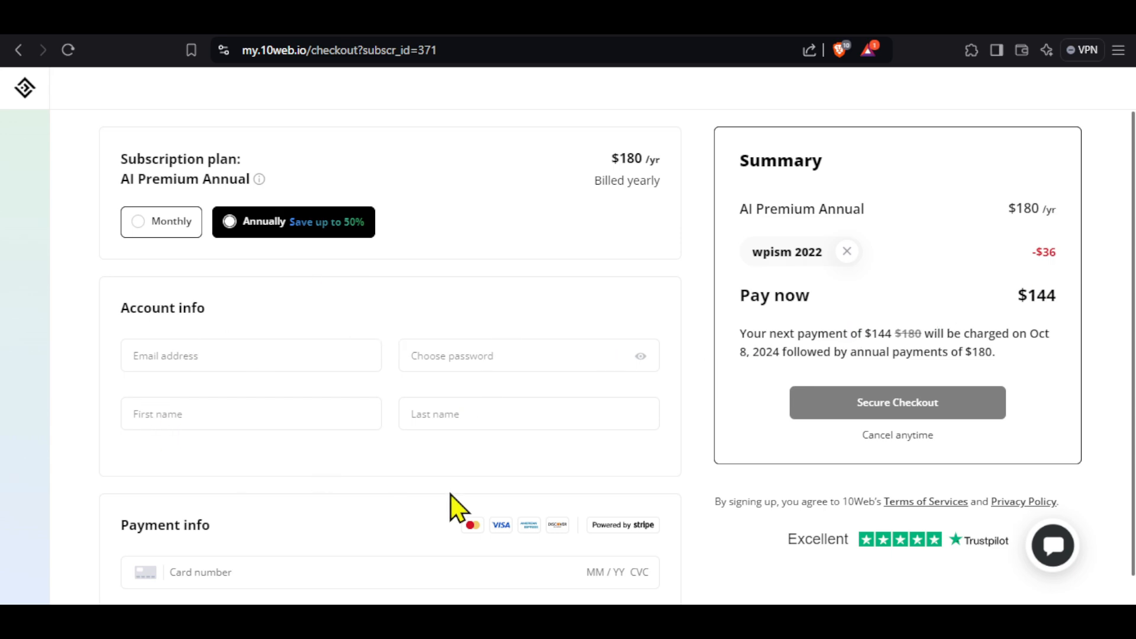
{"action": "mouse_move", "coordinate": [521, 420]}
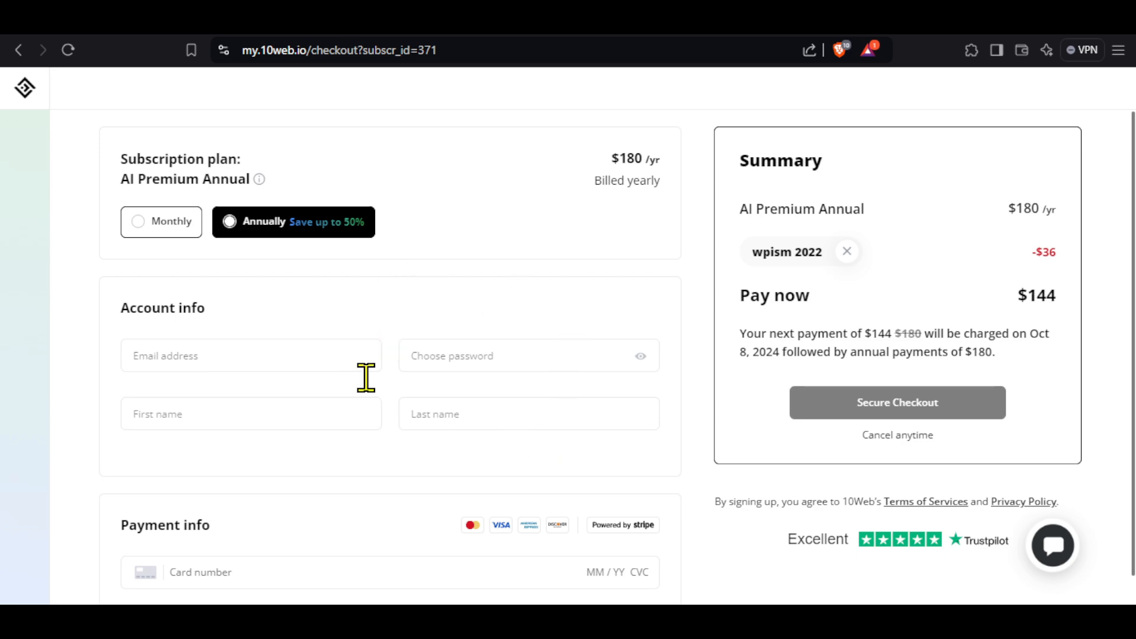
{"action": "mouse_move", "coordinate": [517, 340]}
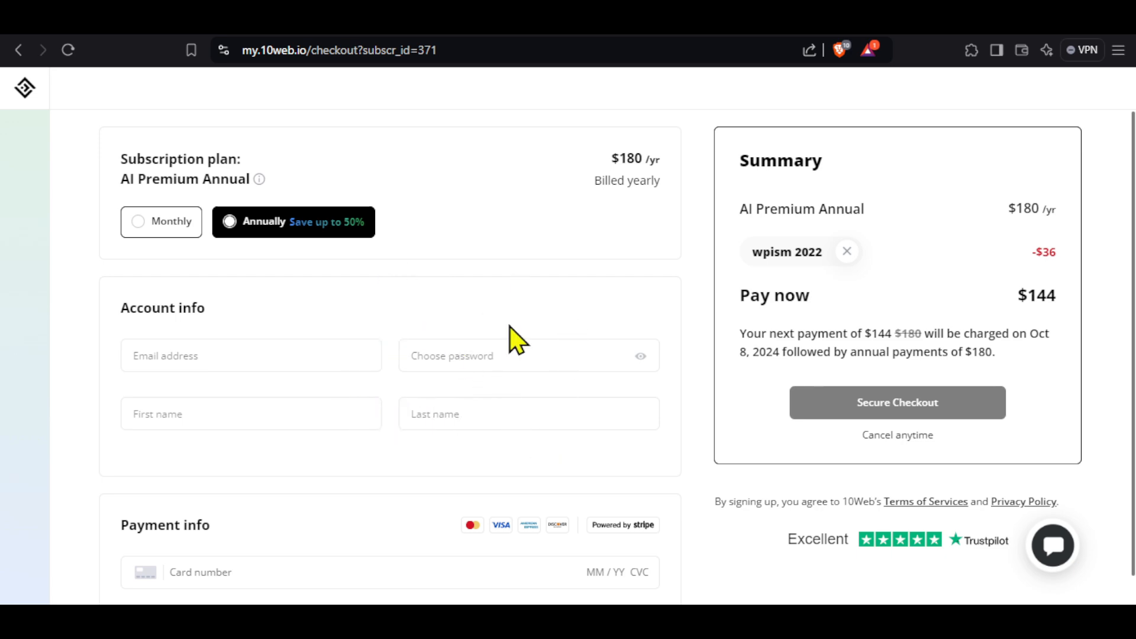
{"action": "mouse_move", "coordinate": [565, 253]}
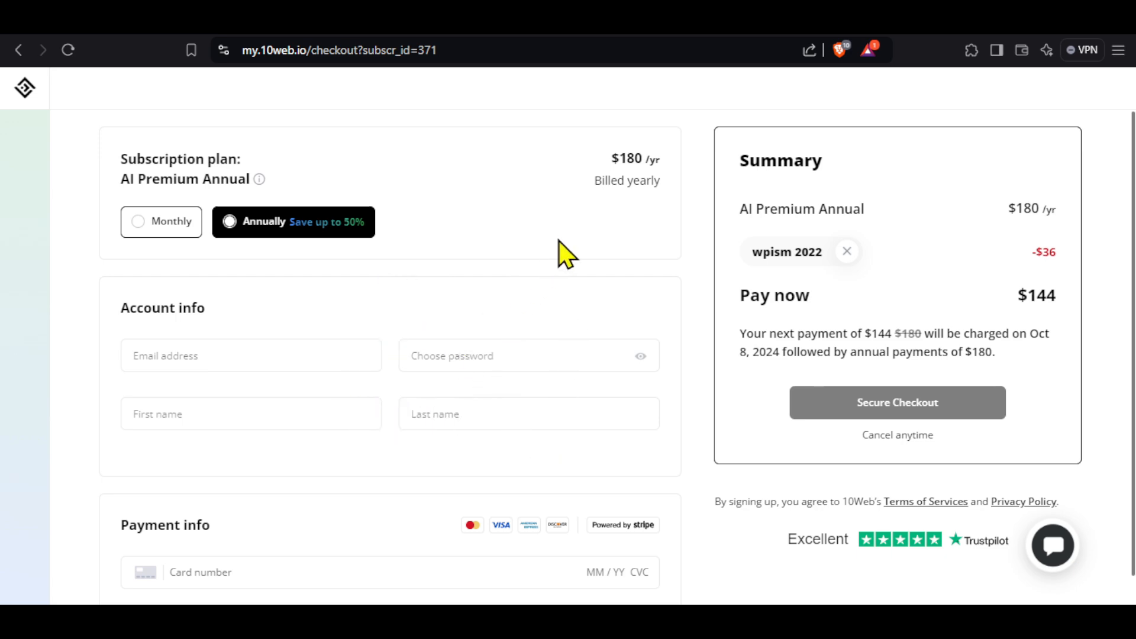